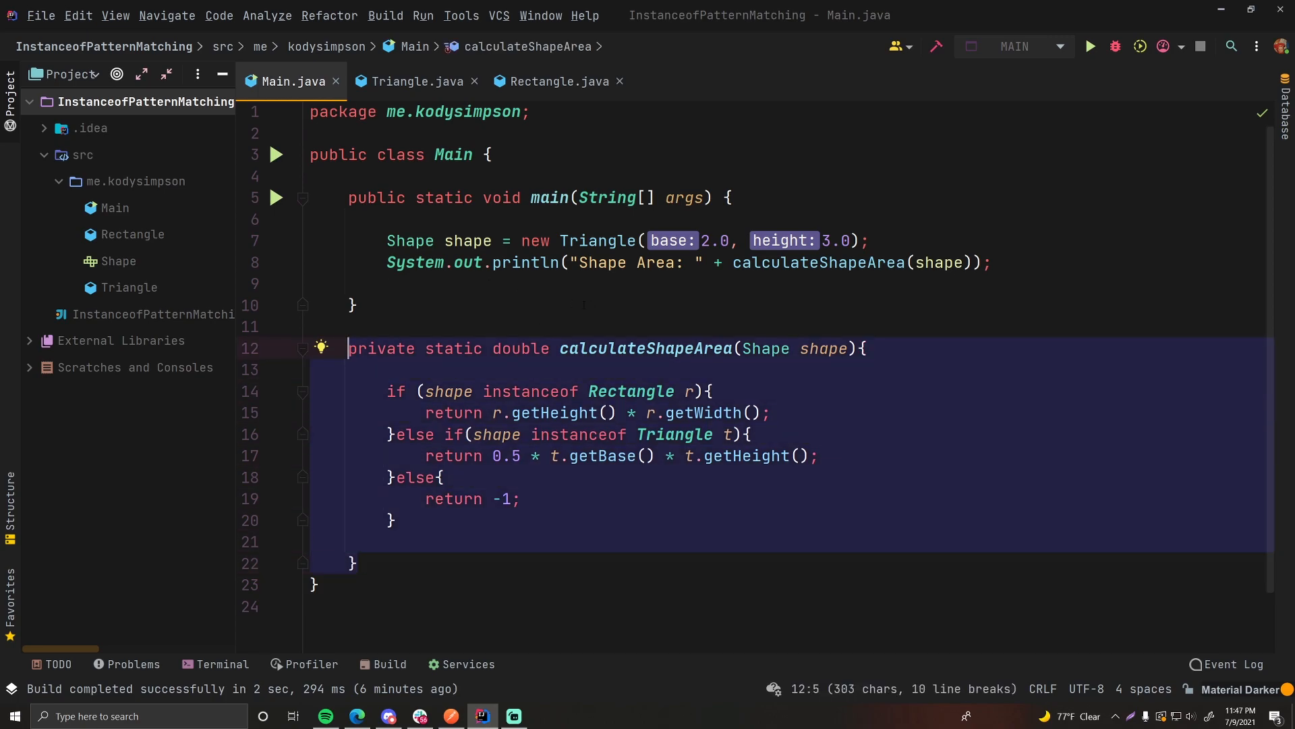
From the Main.java editor, go to the project's Project Structure settings.
{"action": "left_click", "coordinate": [311, 283]}
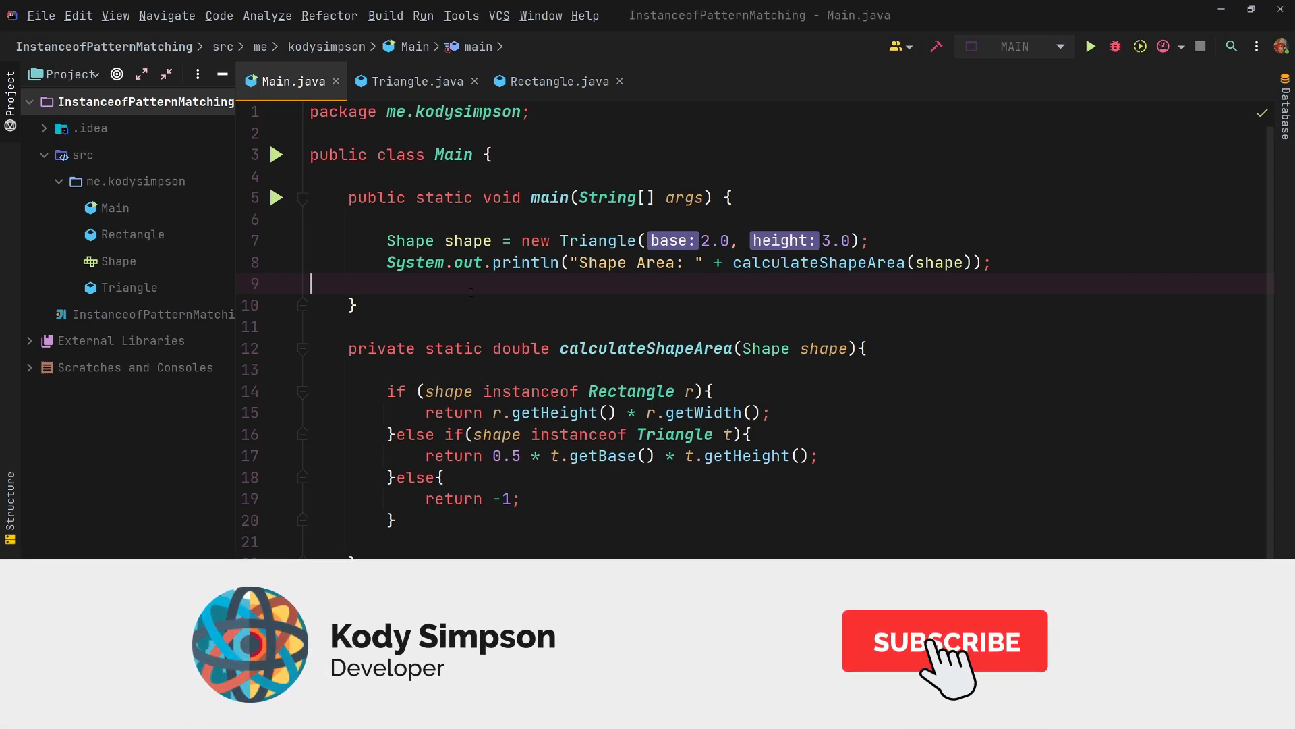
{"action": "left_click", "coordinate": [945, 641]}
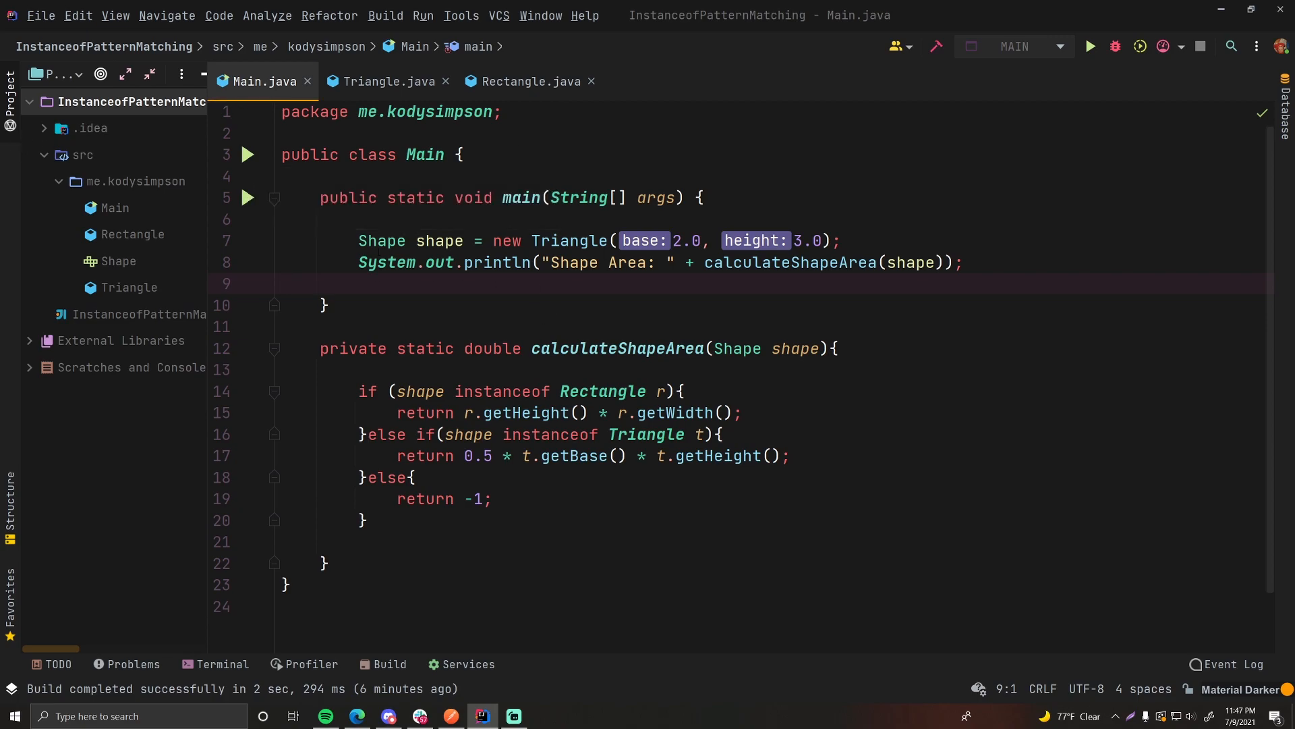
{"action": "left_click", "coordinate": [282, 283]}
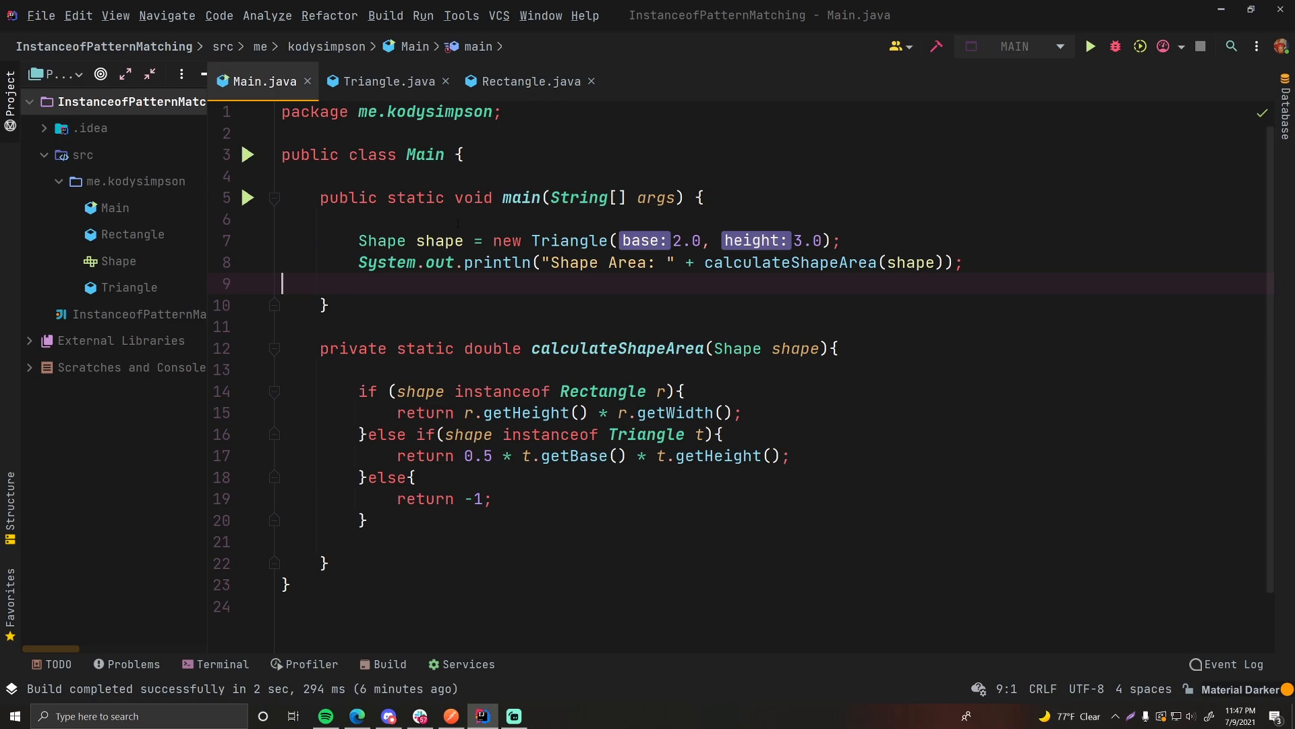
{"action": "left_click", "coordinate": [39, 15]}
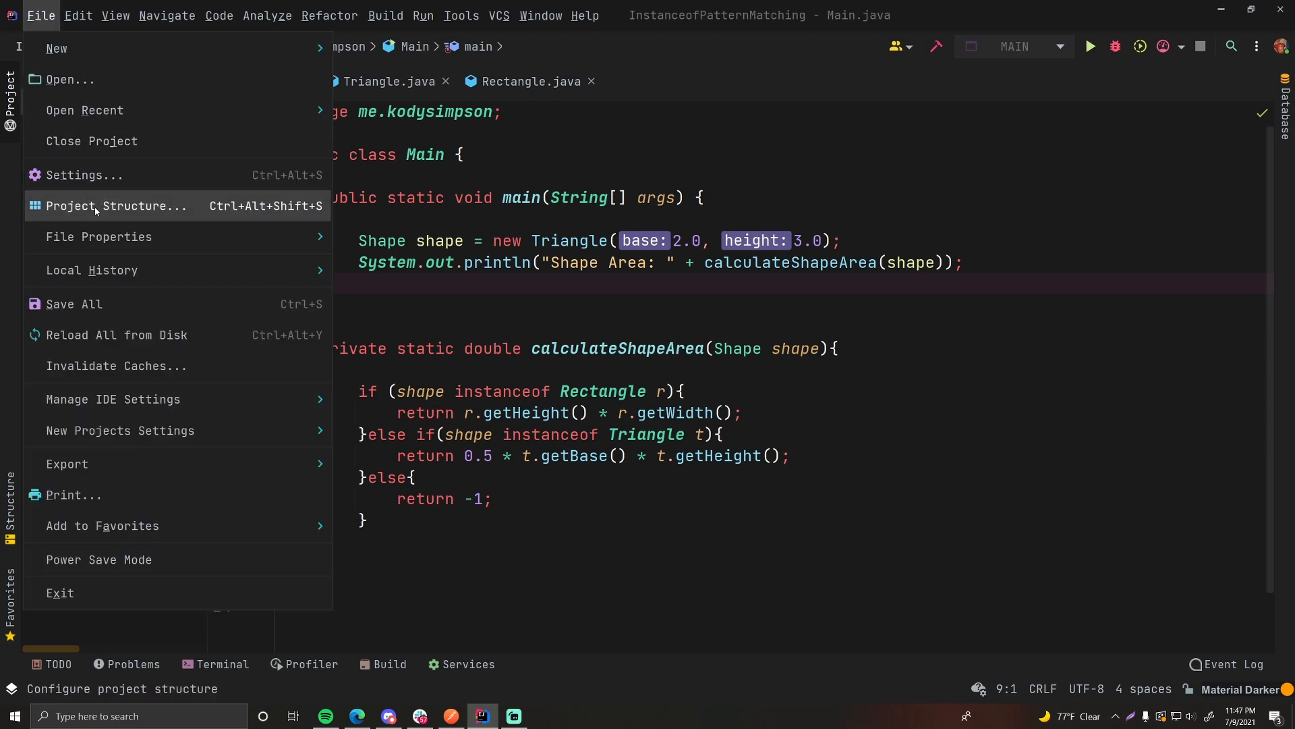
{"action": "left_click", "coordinate": [117, 205]}
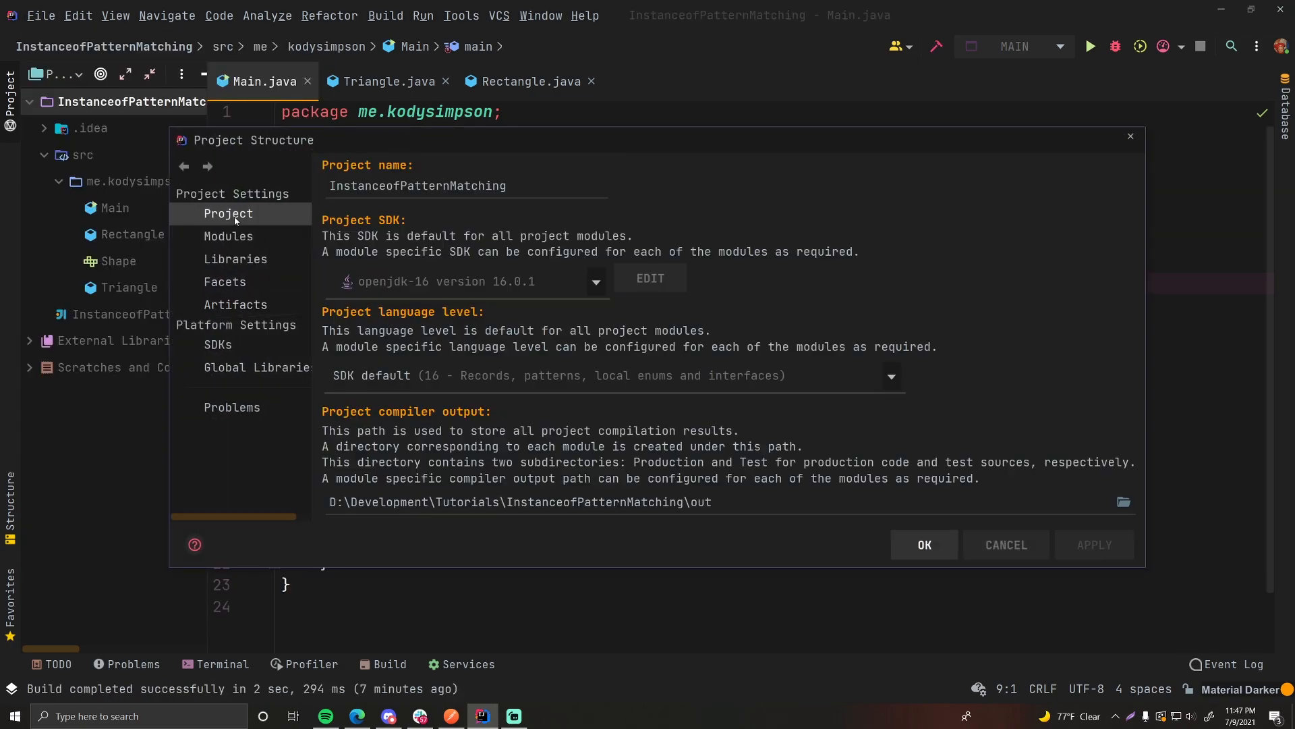
Under Artifacts, add a new JAR built from modules with dependencies.
{"action": "left_click", "coordinate": [234, 303]}
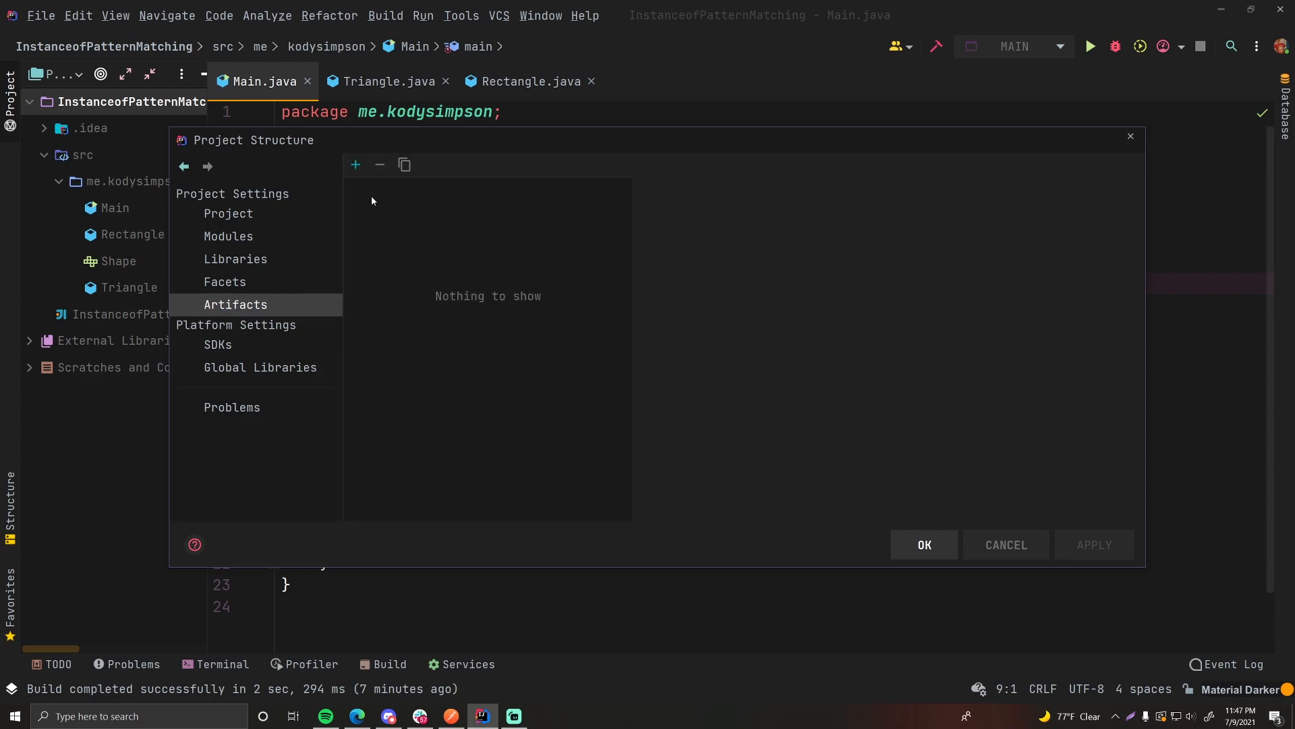
{"action": "left_click", "coordinate": [355, 165]}
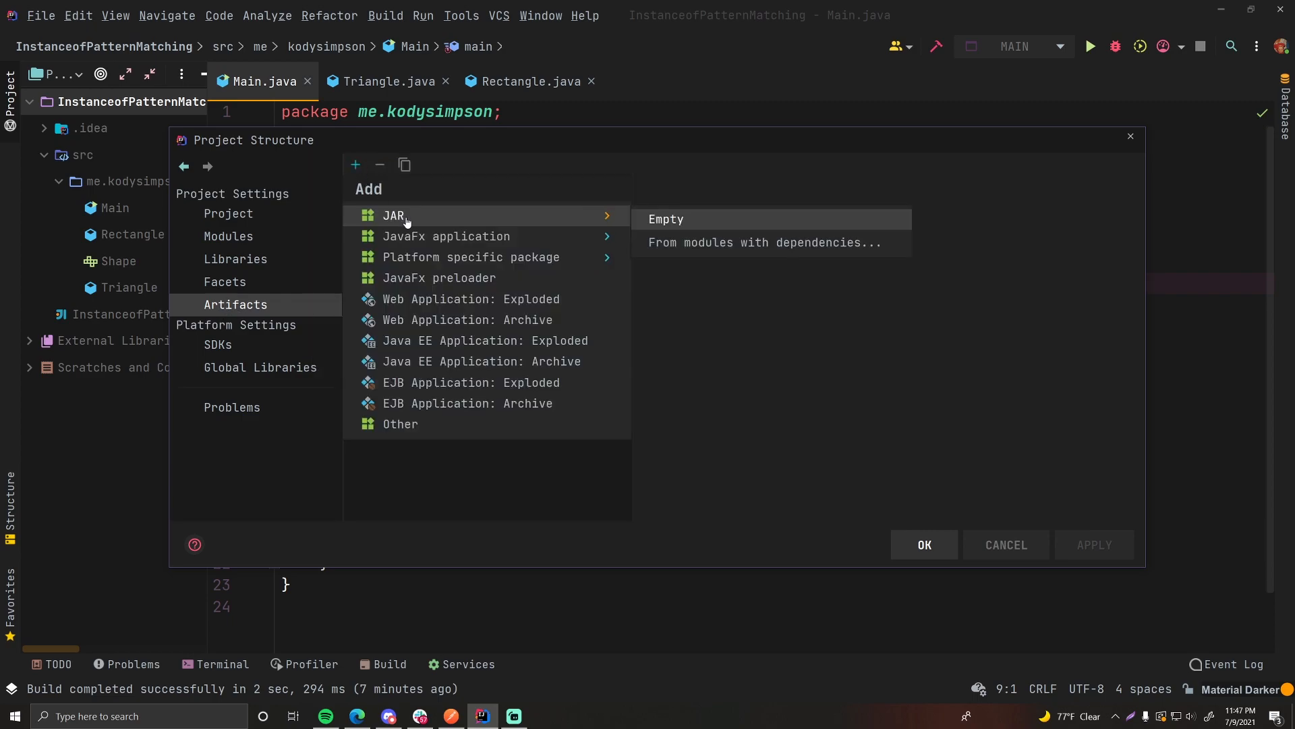
{"action": "mouse_move", "coordinate": [676, 241]}
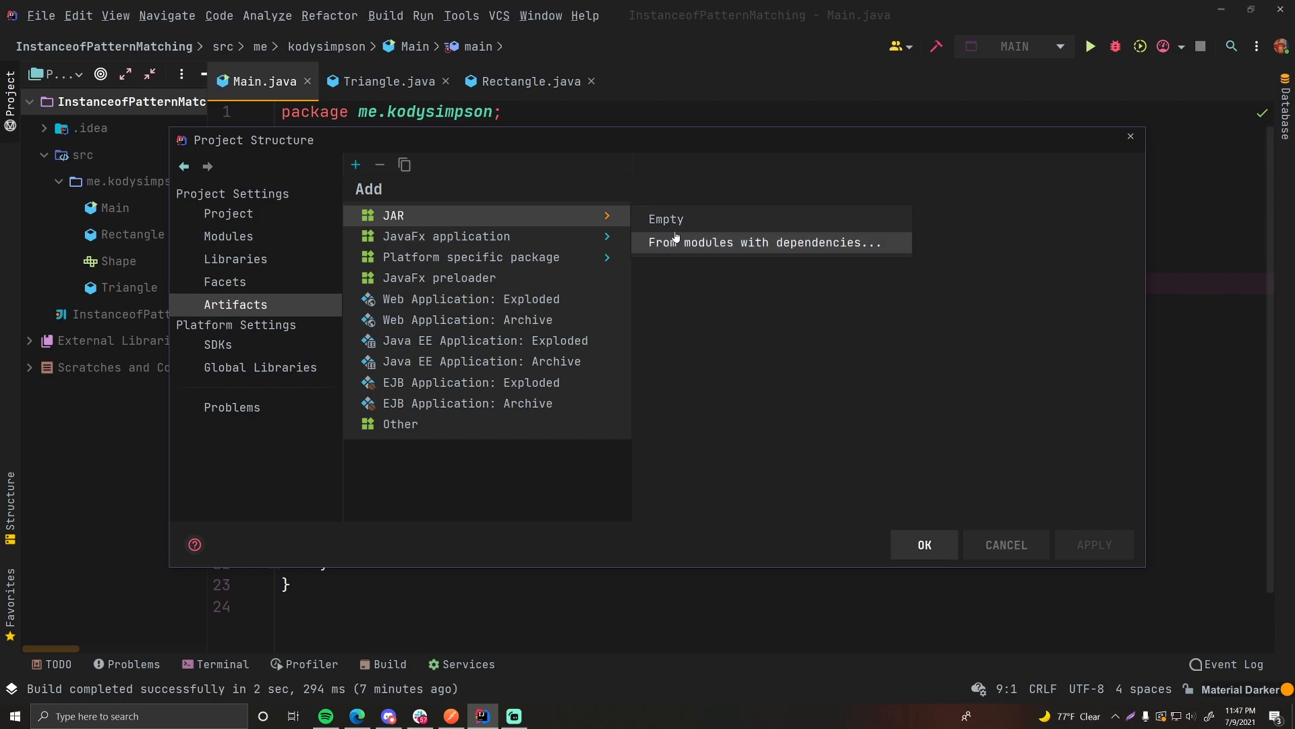
{"action": "left_click", "coordinate": [767, 242]}
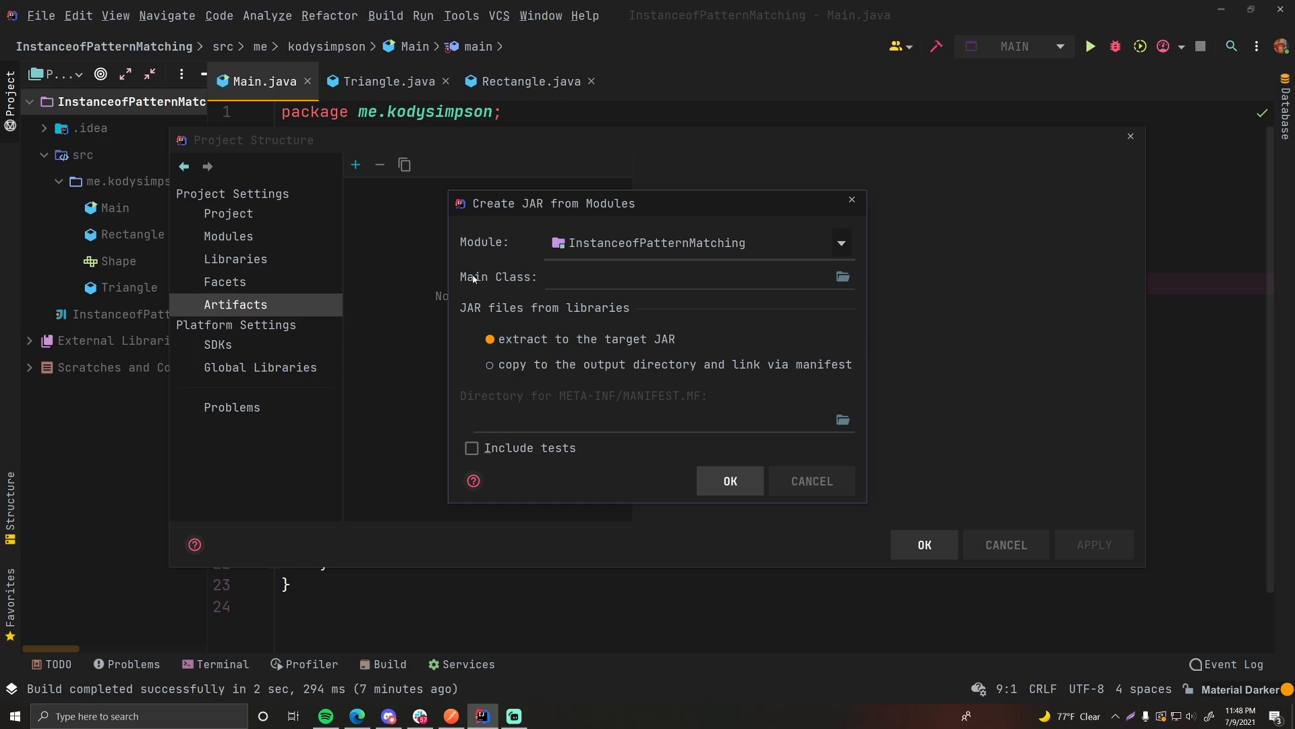
Choose me.kodysimpson.Main as the JAR's main class with the manifest under src.
{"action": "left_click", "coordinate": [842, 277]}
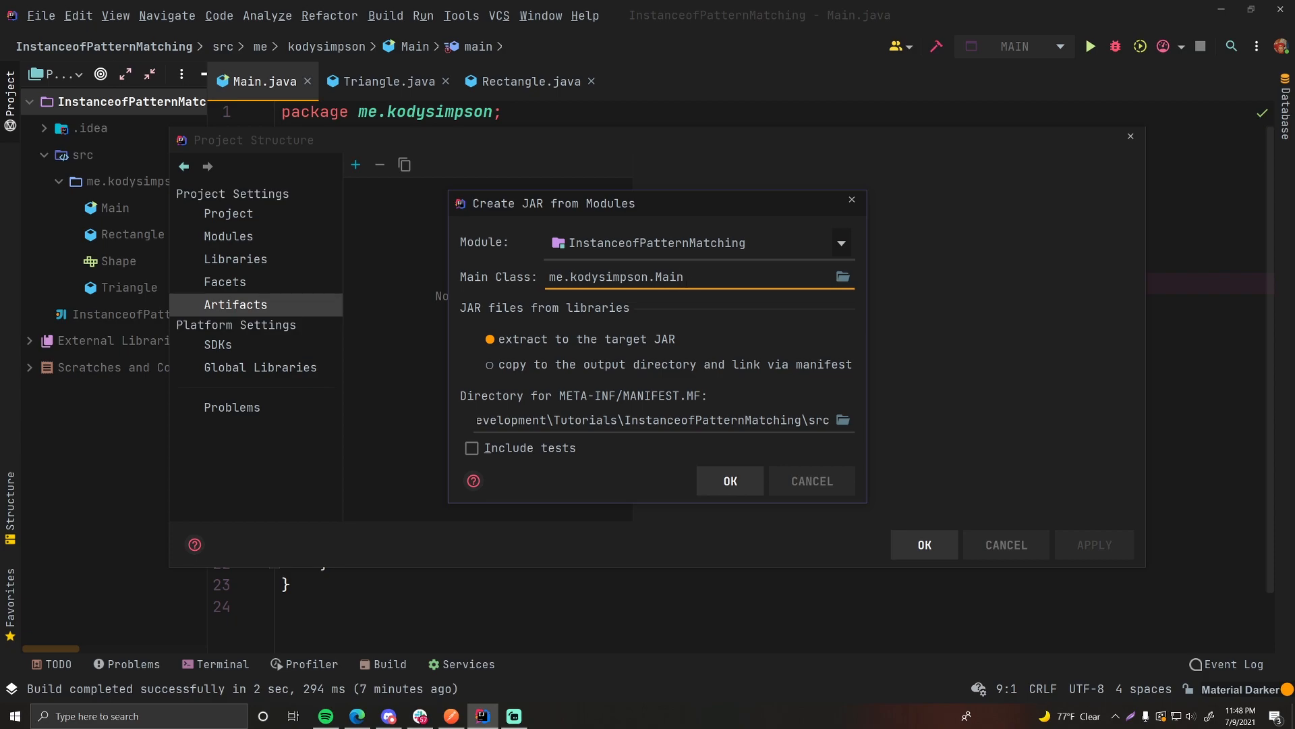
{"action": "left_click", "coordinate": [684, 276]}
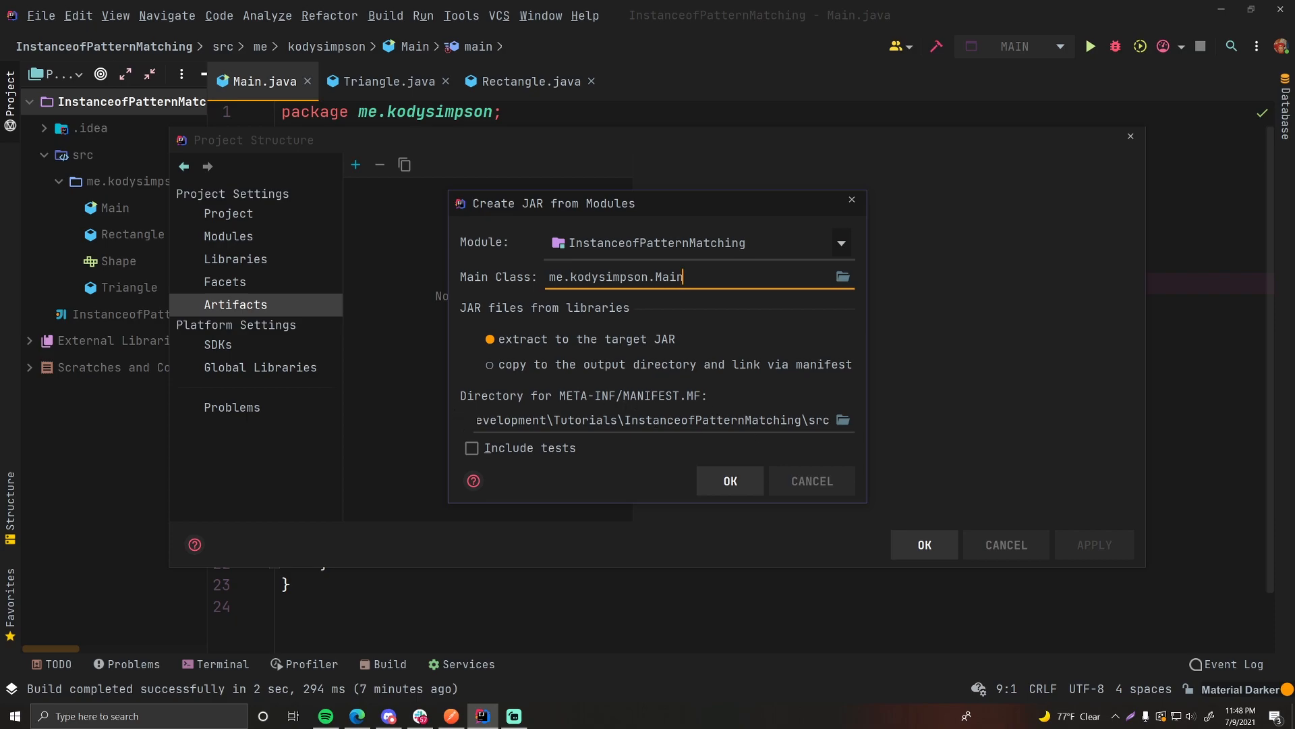
{"action": "mouse_move", "coordinate": [697, 401]}
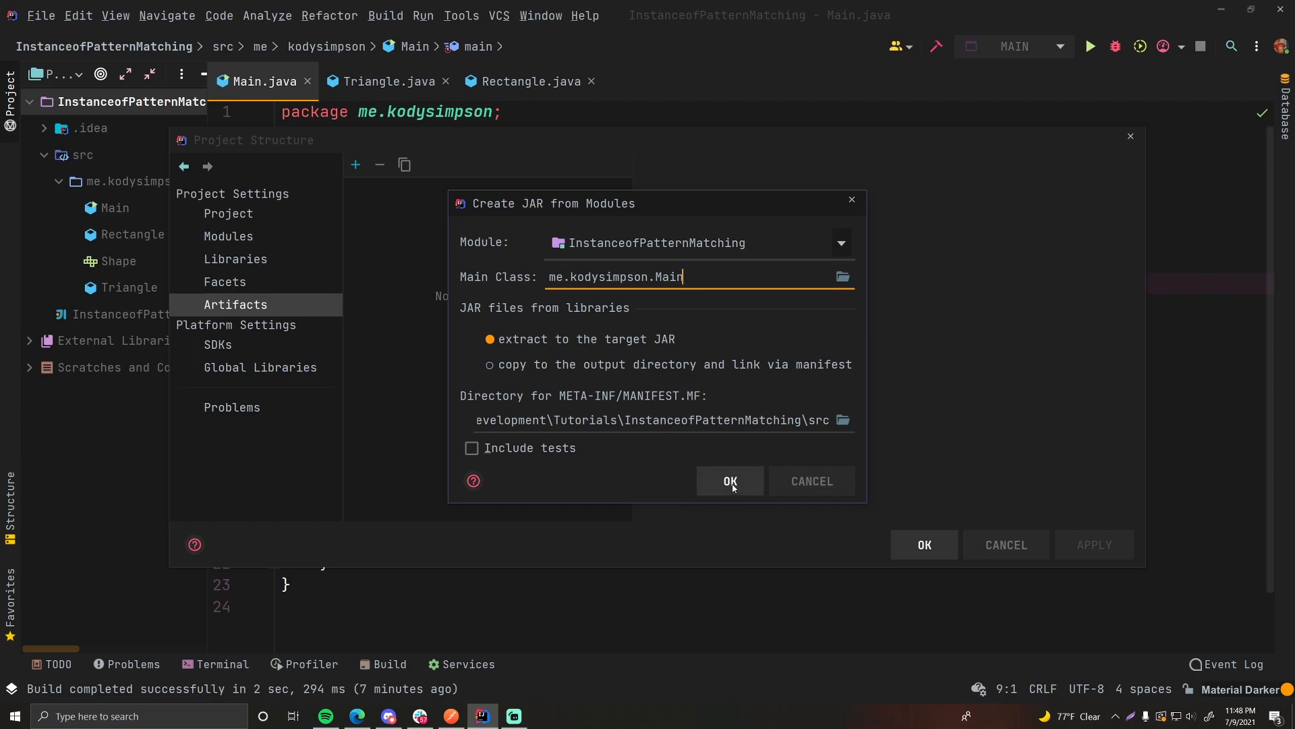
Confirm the InstanceofPatternMatching:jar artifact and save the project settings.
{"action": "left_click", "coordinate": [730, 480]}
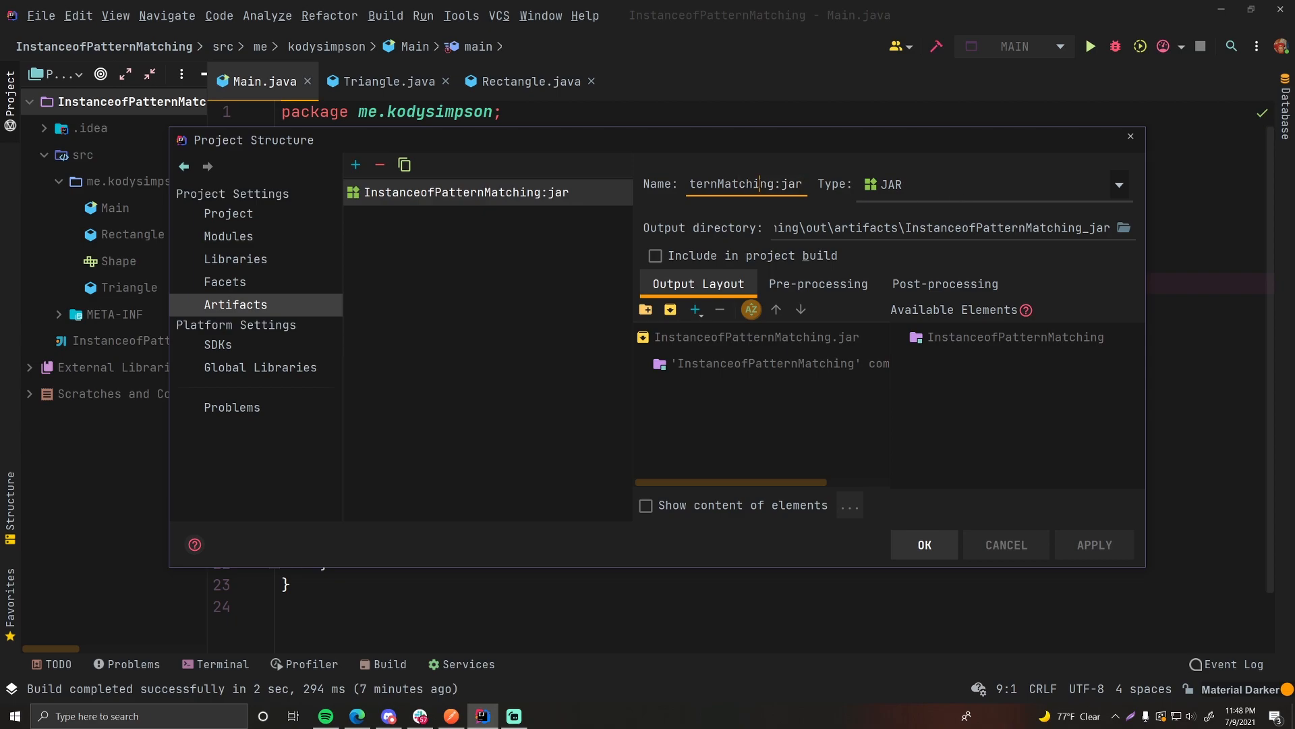
{"action": "mouse_move", "coordinate": [958, 380]}
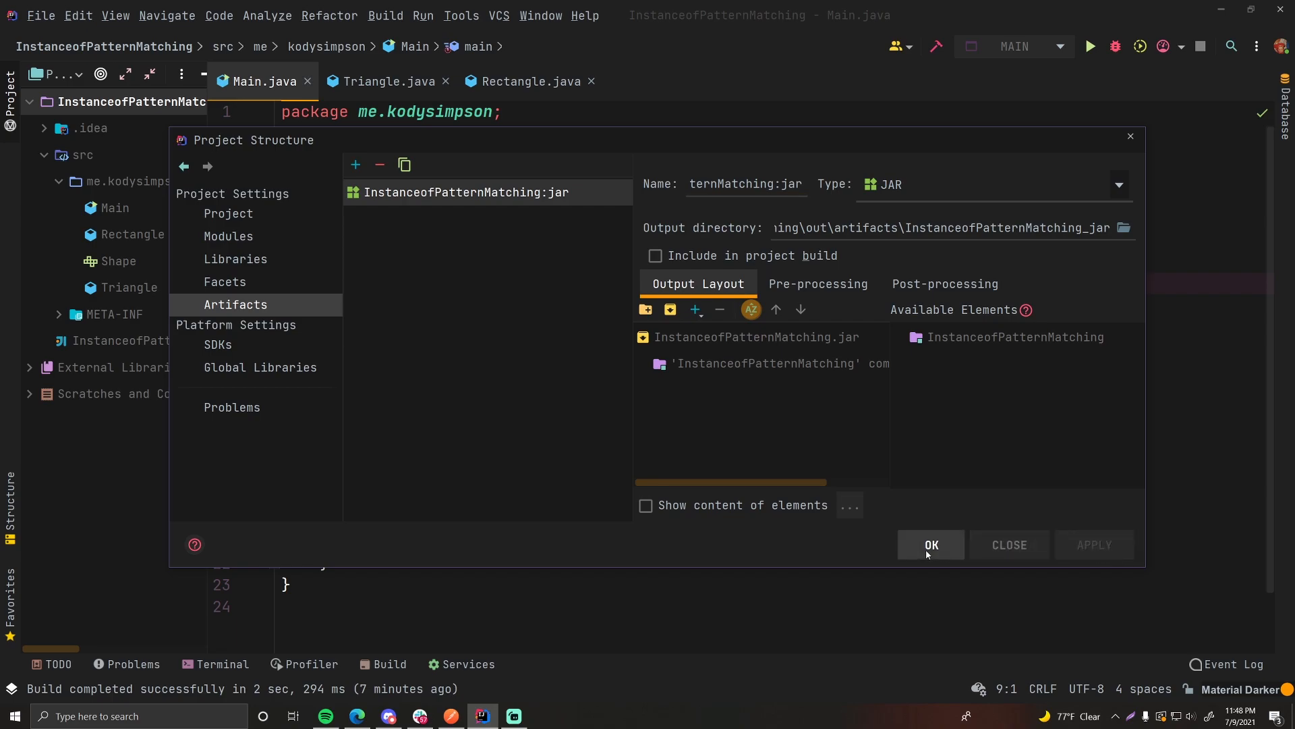
{"action": "left_click", "coordinate": [930, 543]}
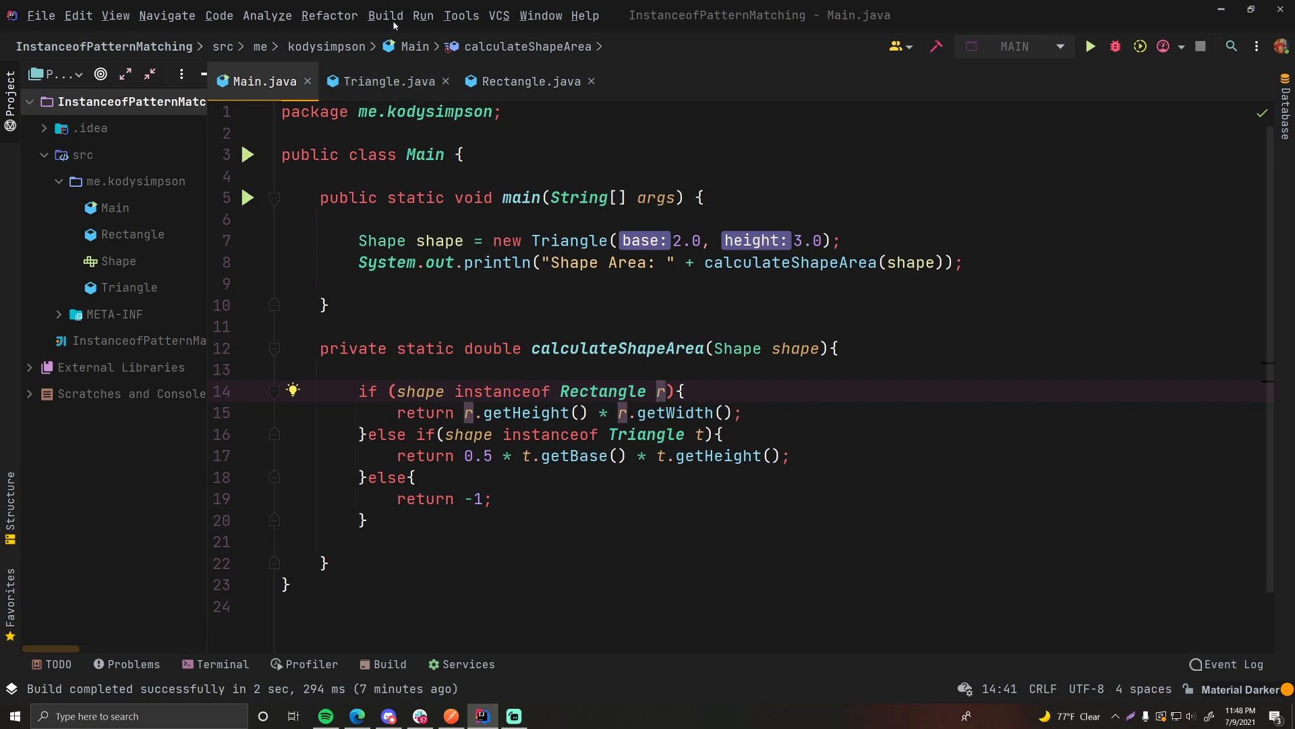
Build the artifacts and view MANIFEST.MF declaring Main-Class me.kodysimpson.Main.
{"action": "left_click", "coordinate": [385, 15]}
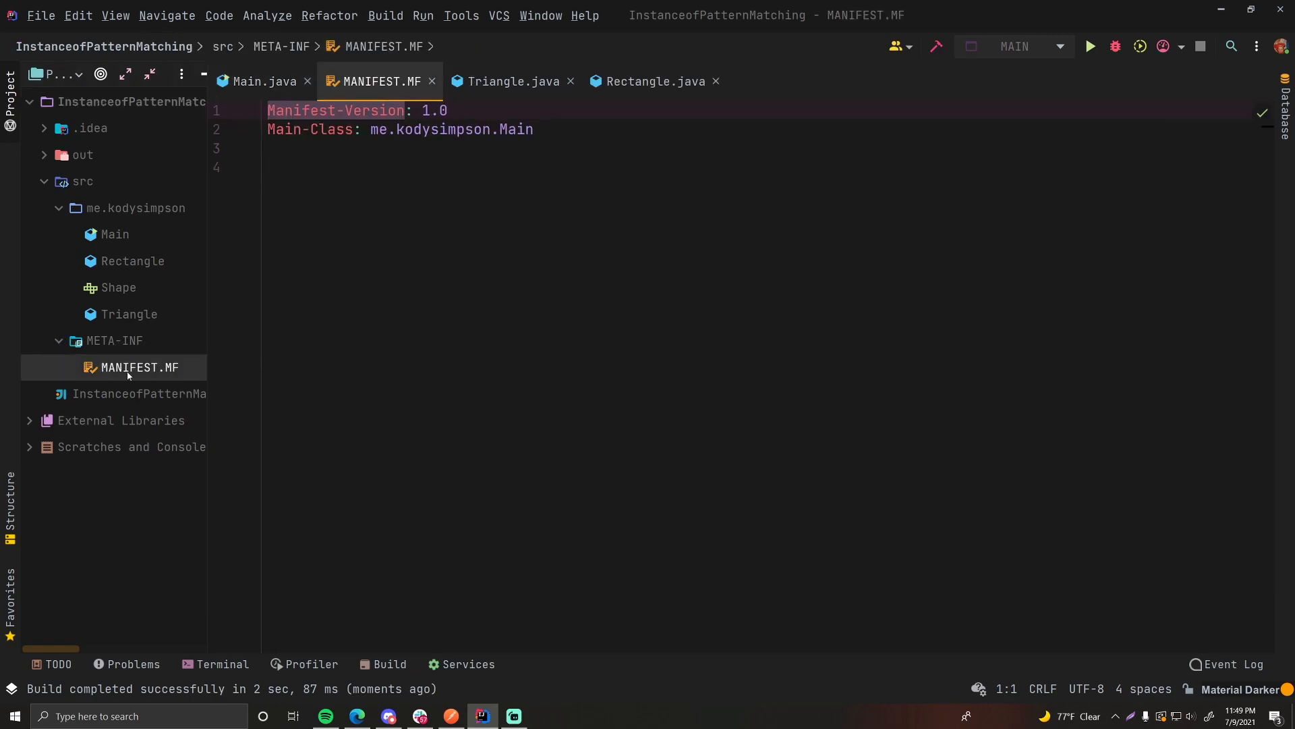
{"action": "left_click", "coordinate": [330, 167]}
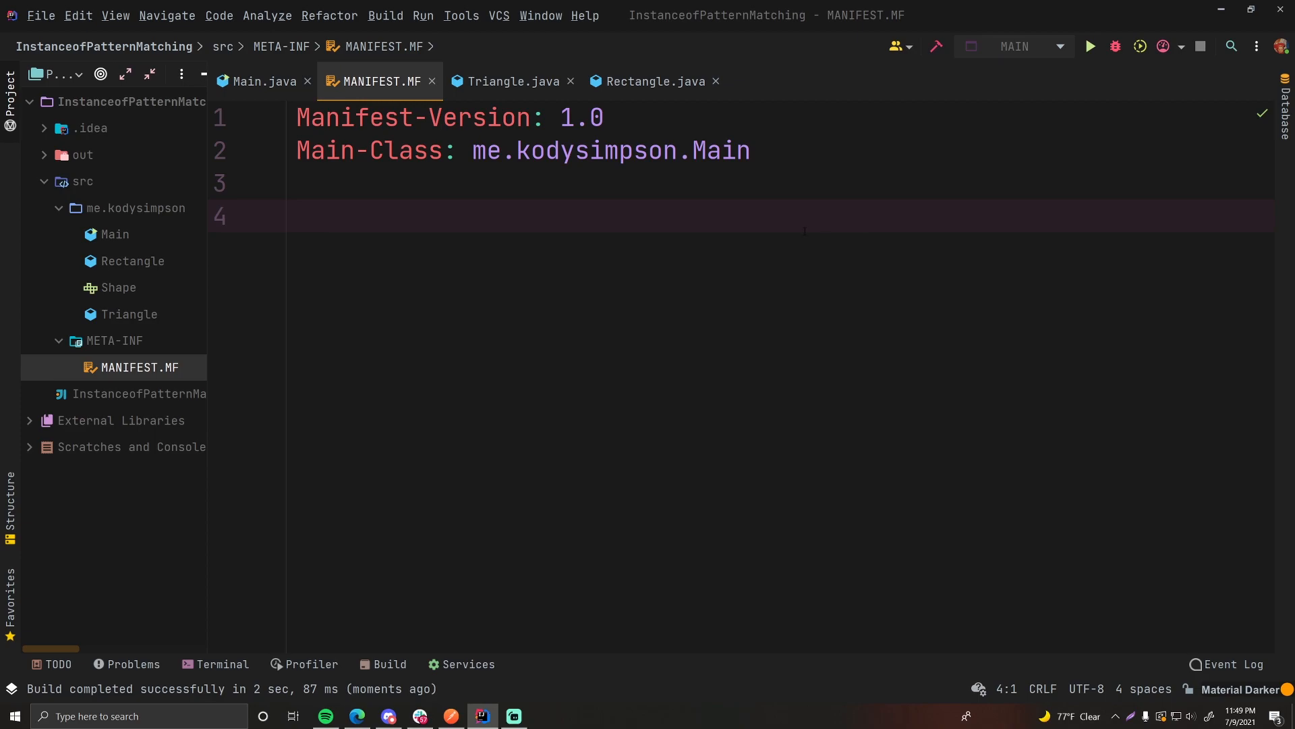
{"action": "mouse_move", "coordinate": [432, 81]}
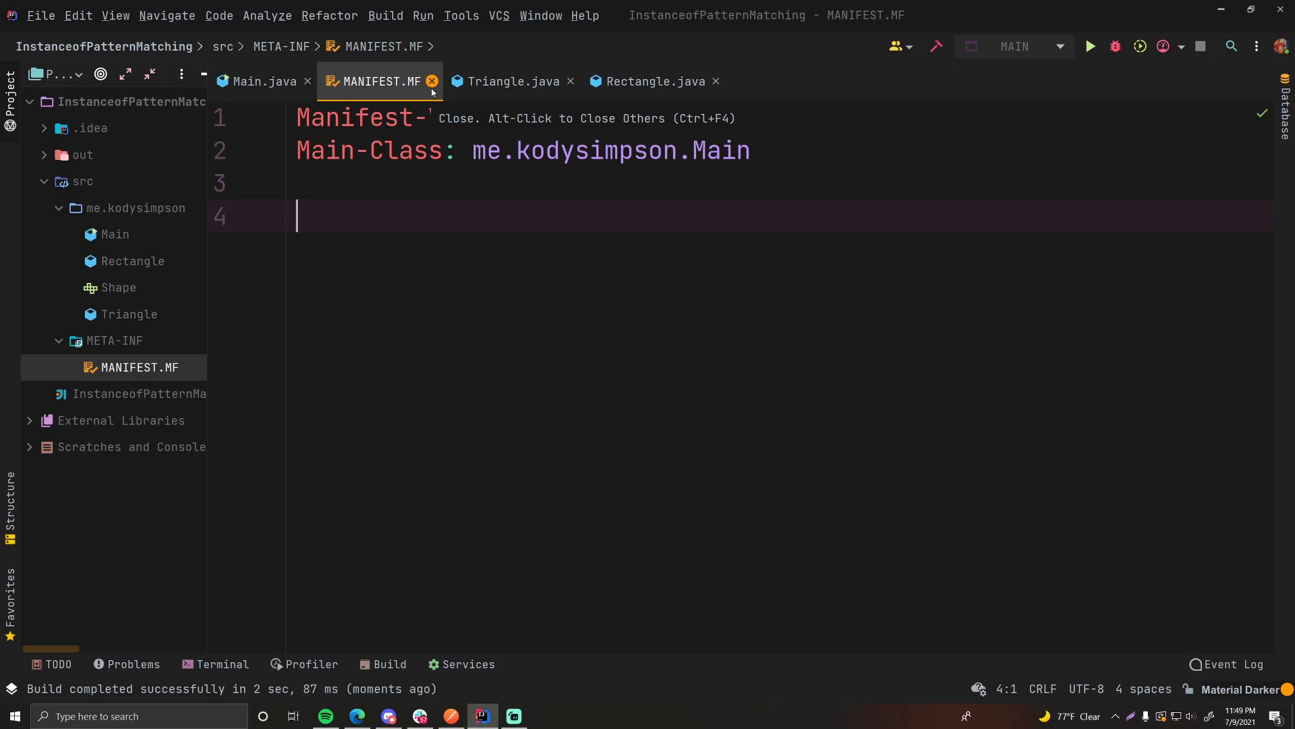
Browse the out folder's production output and peek at the compiled Main class.
{"action": "left_click", "coordinate": [433, 81]}
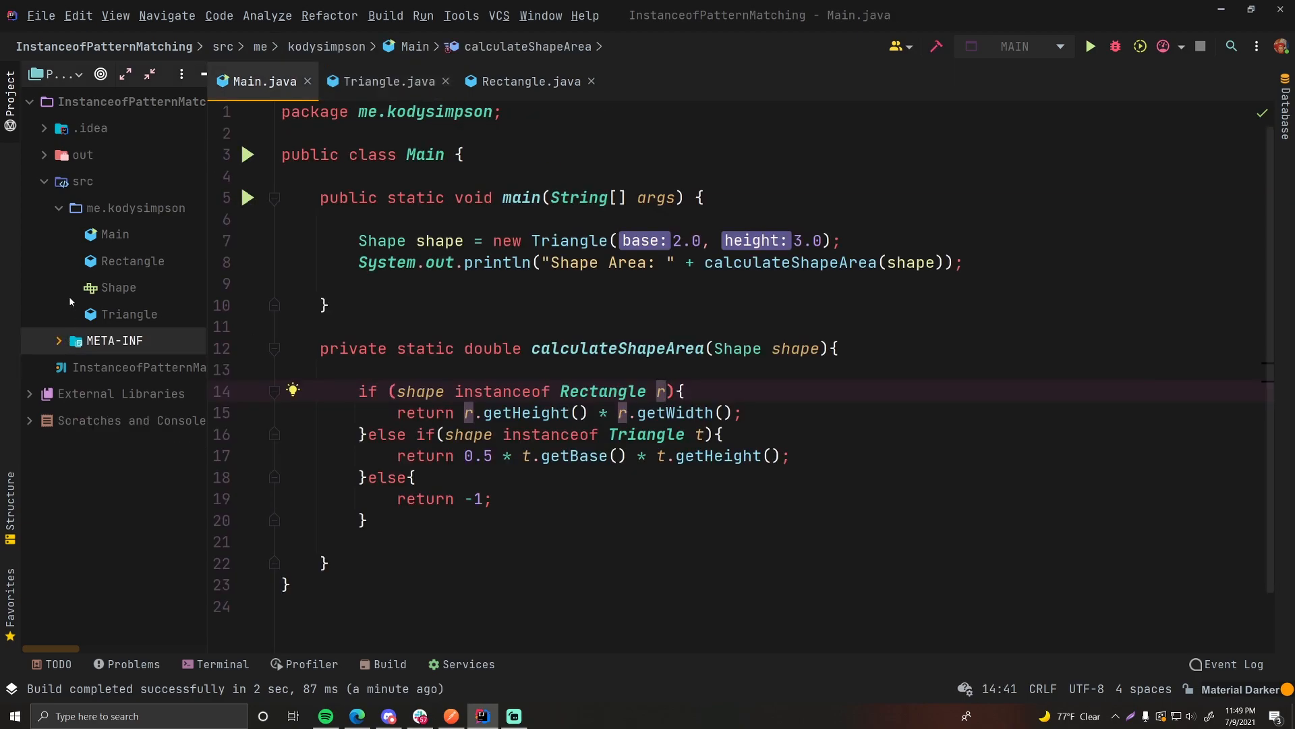
{"action": "left_click", "coordinate": [81, 154]}
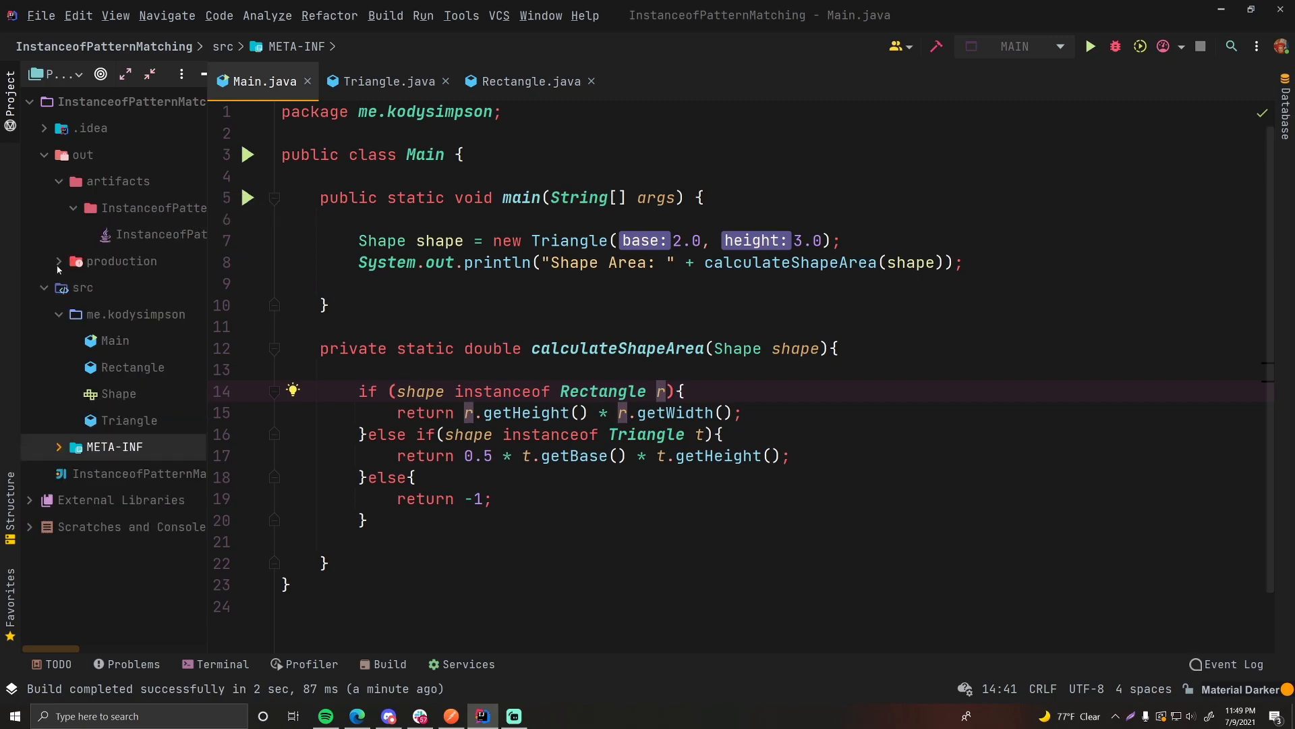
{"action": "left_click", "coordinate": [56, 260]}
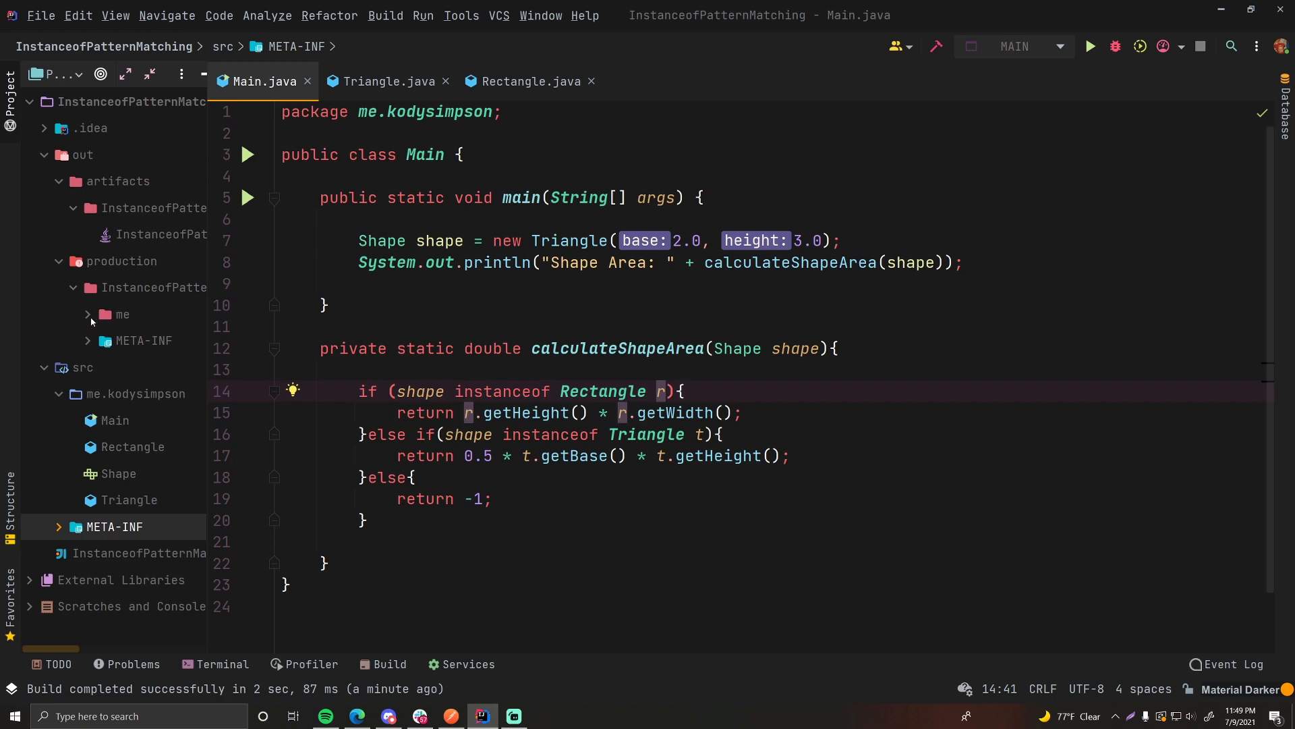
{"action": "double_click", "coordinate": [158, 367]}
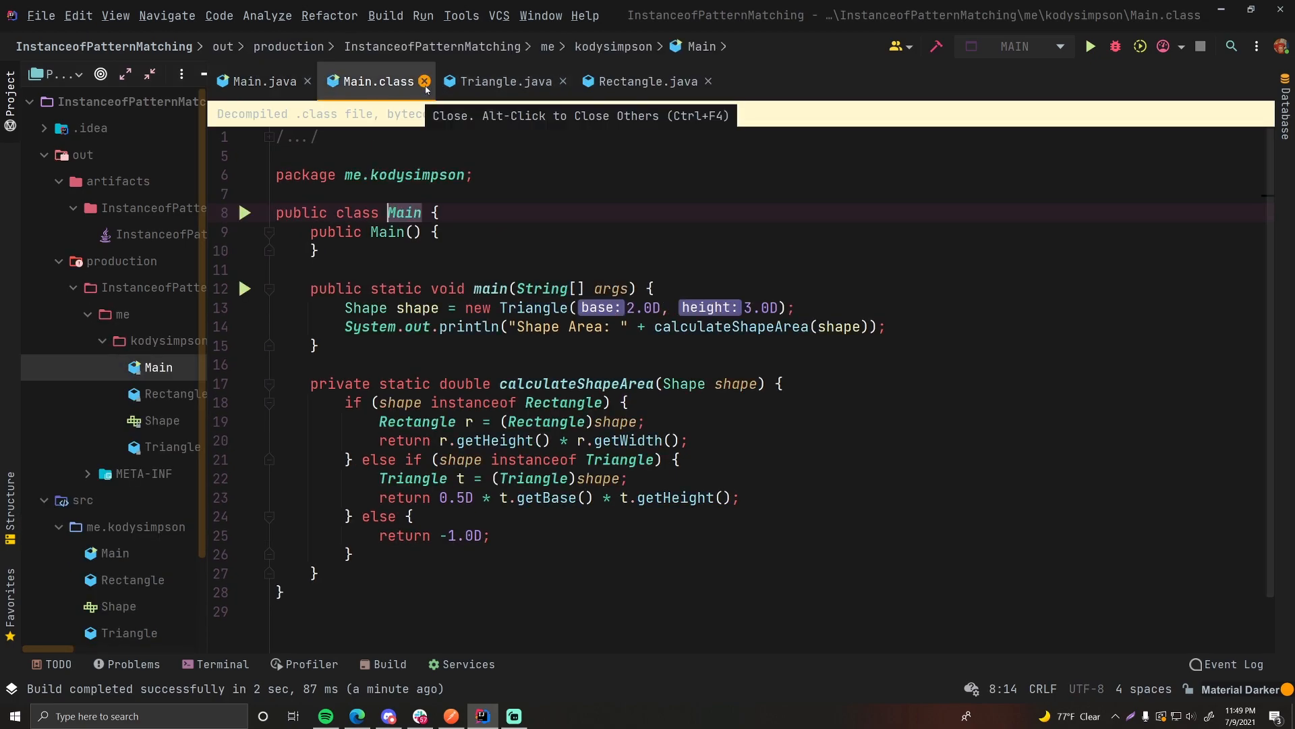
{"action": "left_click", "coordinate": [425, 81]}
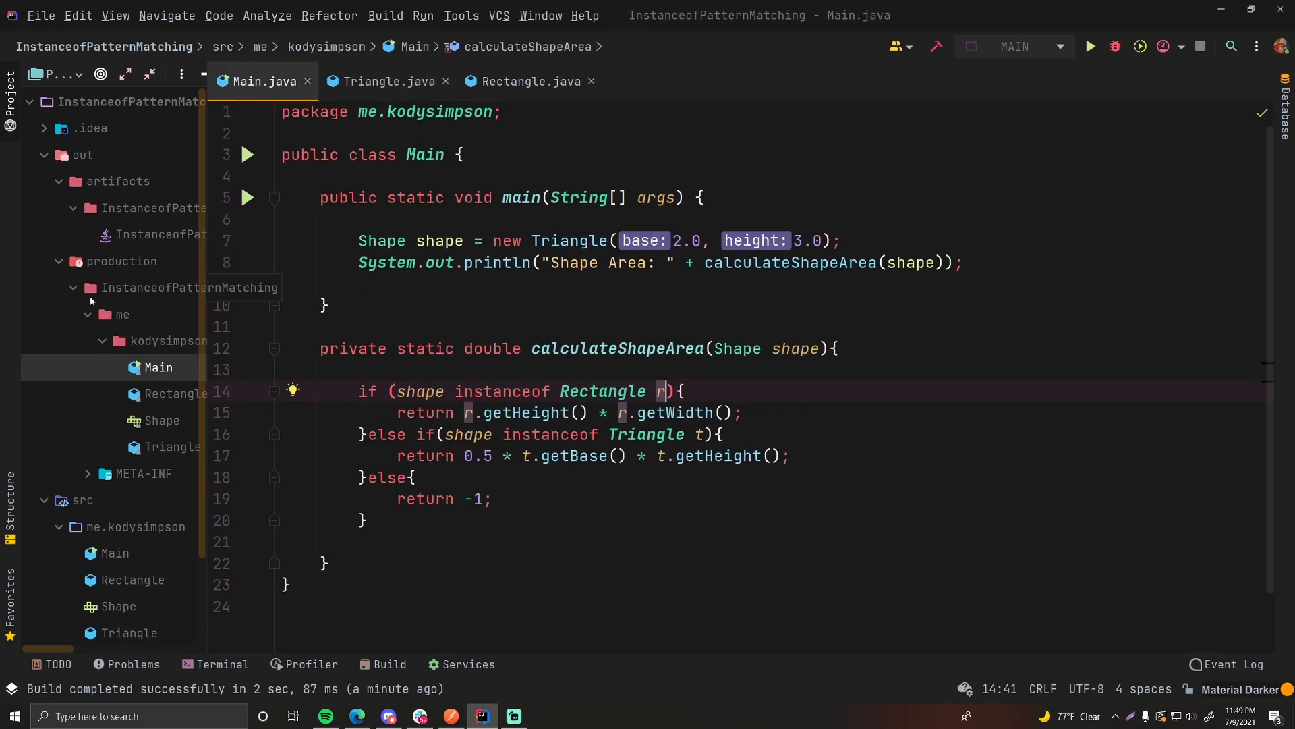
Collapse production and bring up options for InstanceofPatternMatching.jar under artifacts.
{"action": "left_click", "coordinate": [58, 260]}
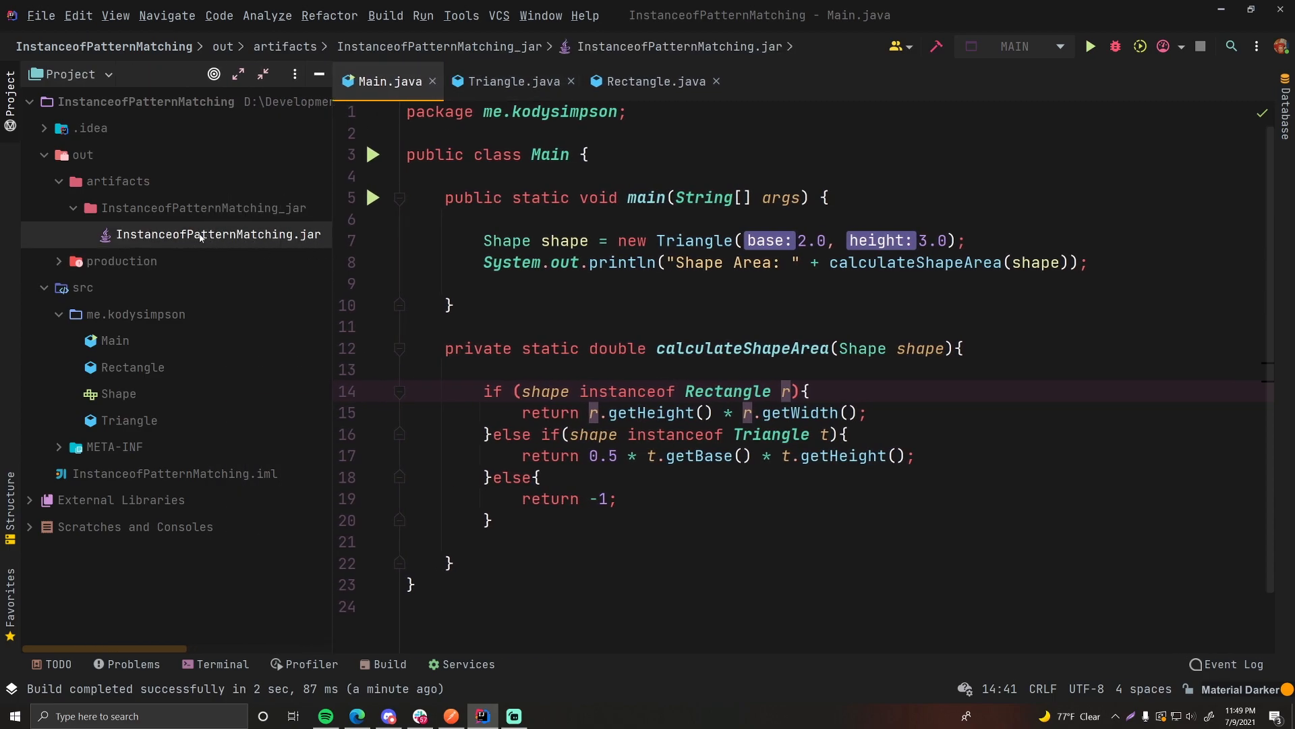
{"action": "right_click", "coordinate": [217, 235]}
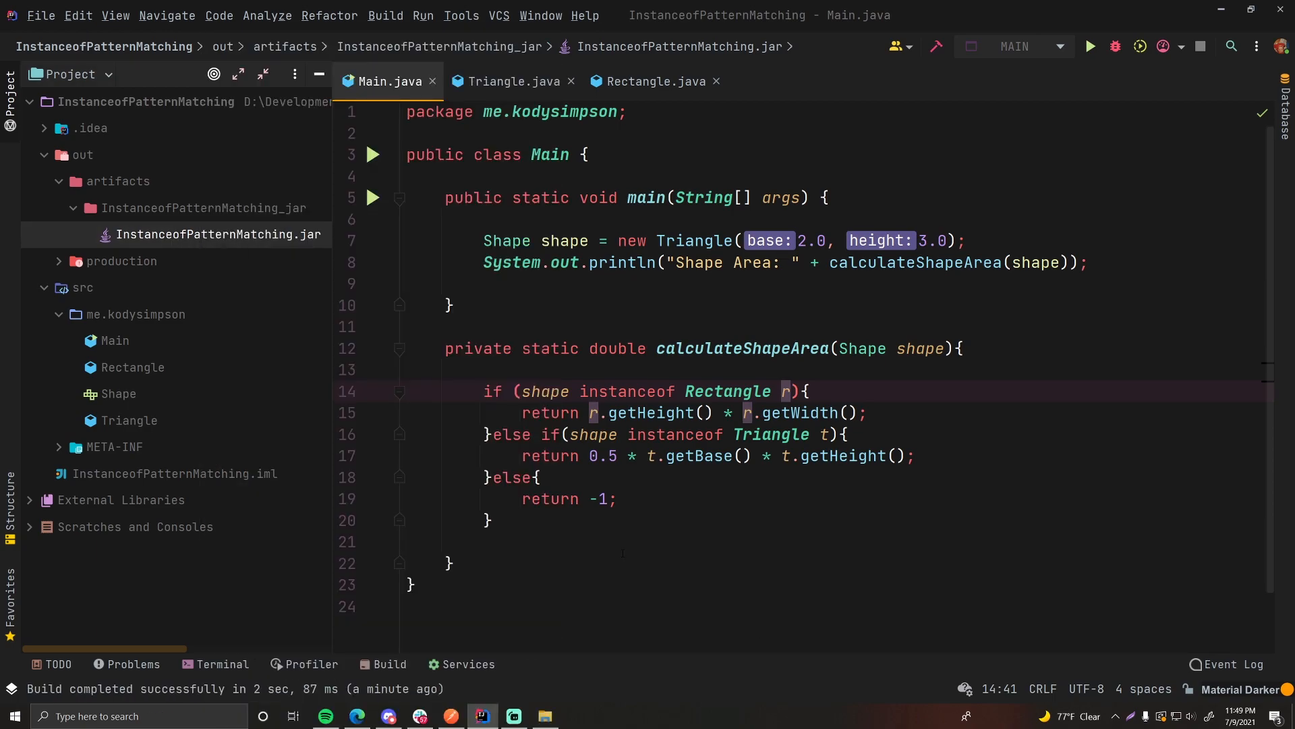
Show InstanceofPatternMatching.jar in File Explorer and bring up the folder's context actions.
{"action": "left_click", "coordinate": [544, 716]}
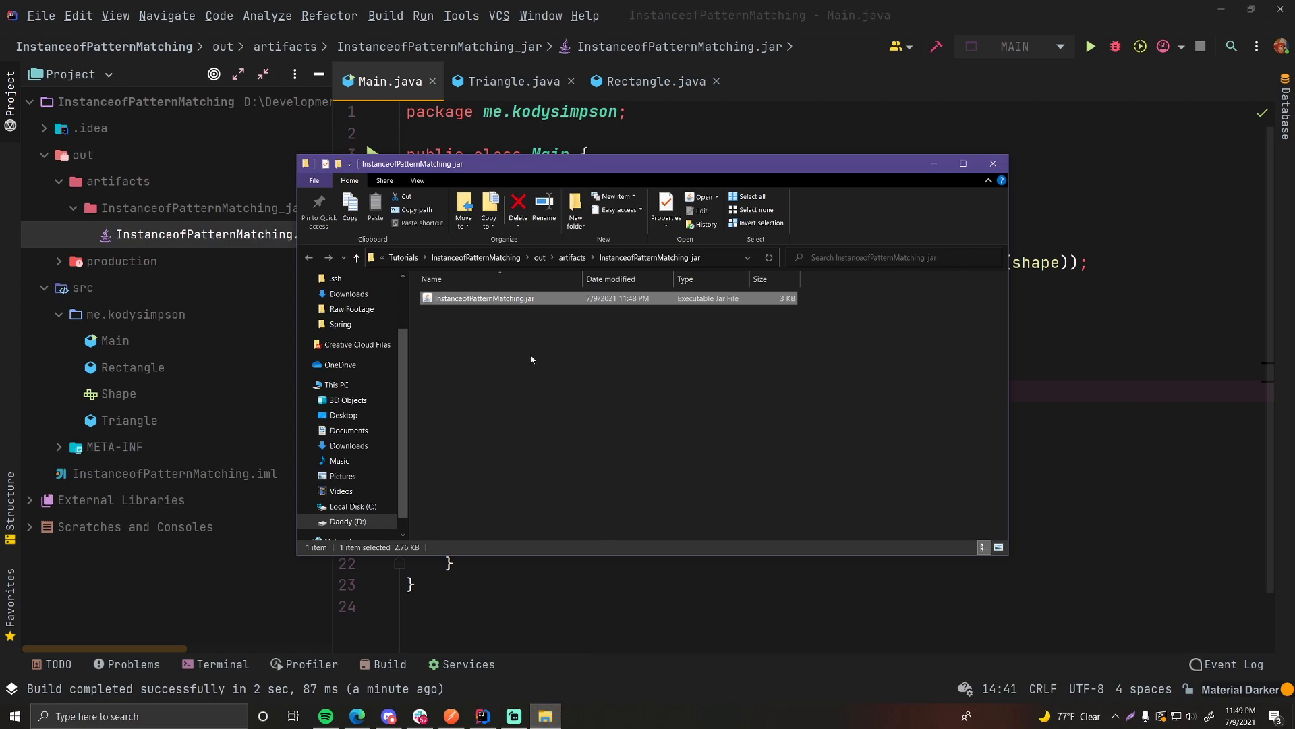
{"action": "left_click", "coordinate": [639, 386]}
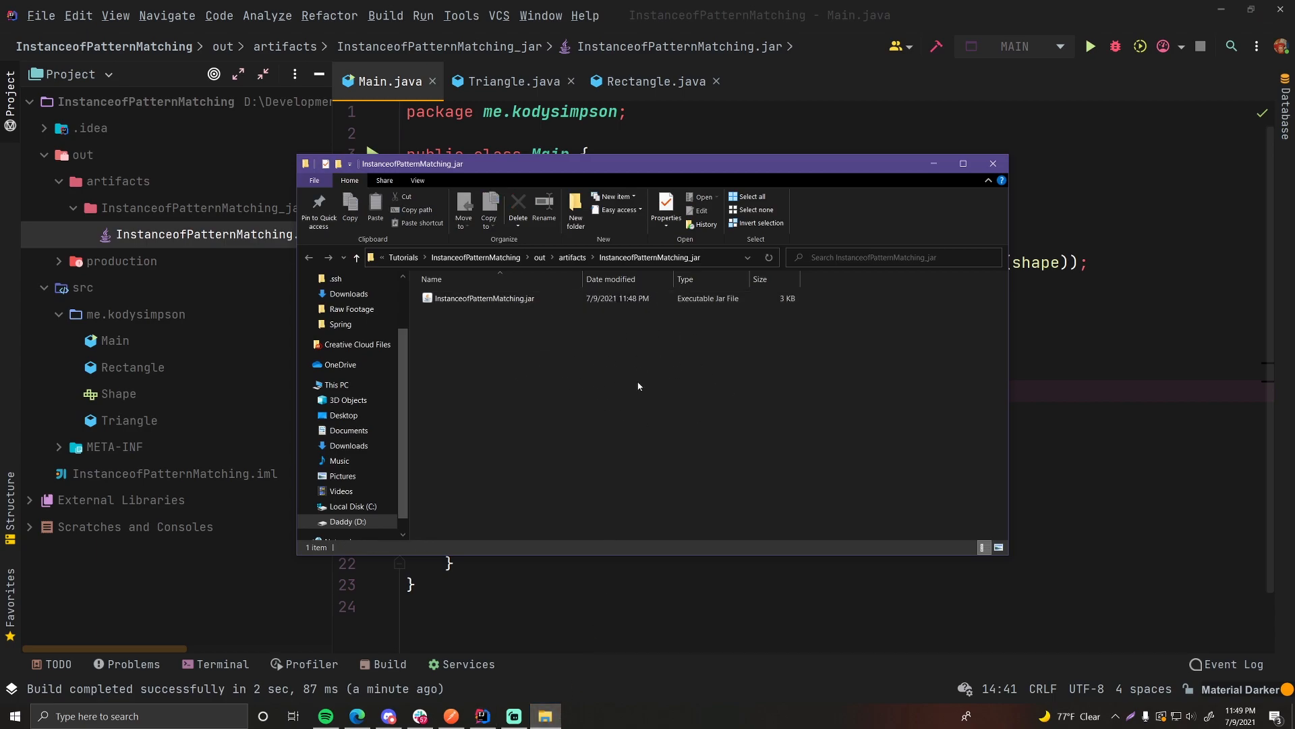
{"action": "left_click", "coordinate": [484, 298]}
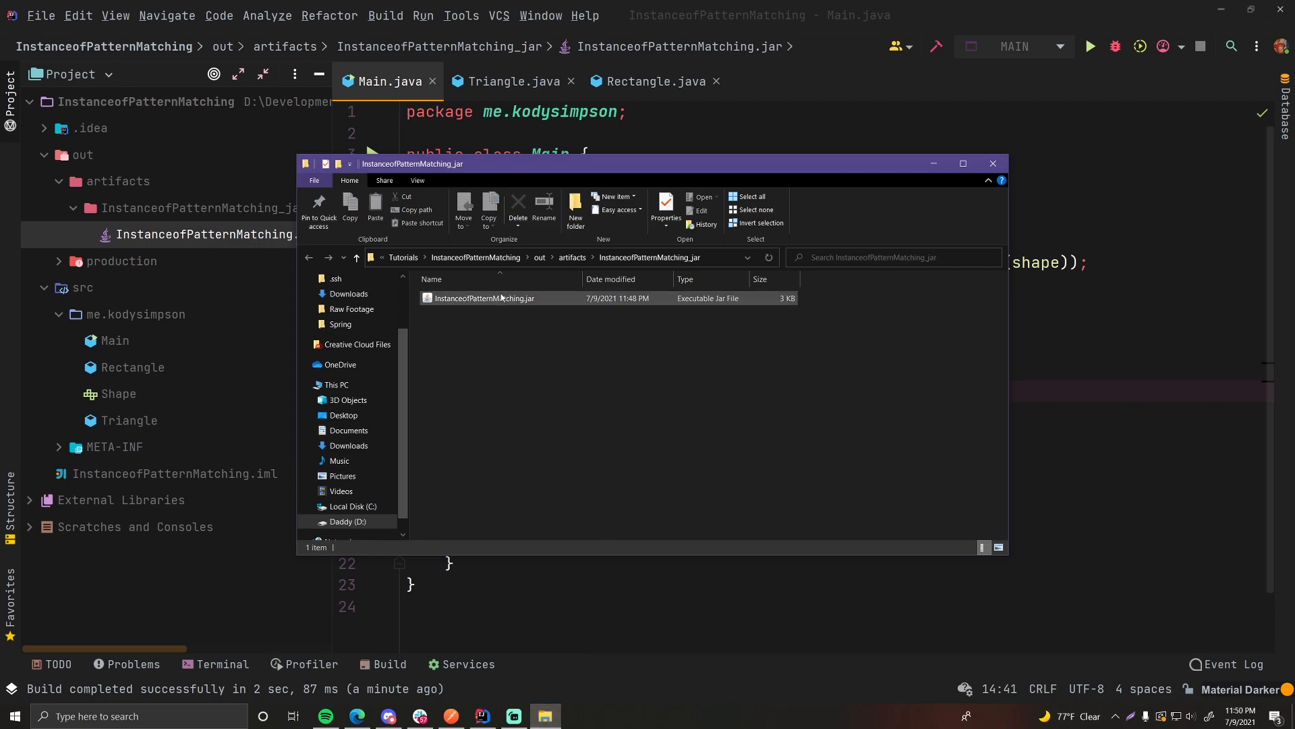
{"action": "left_click", "coordinate": [495, 311]}
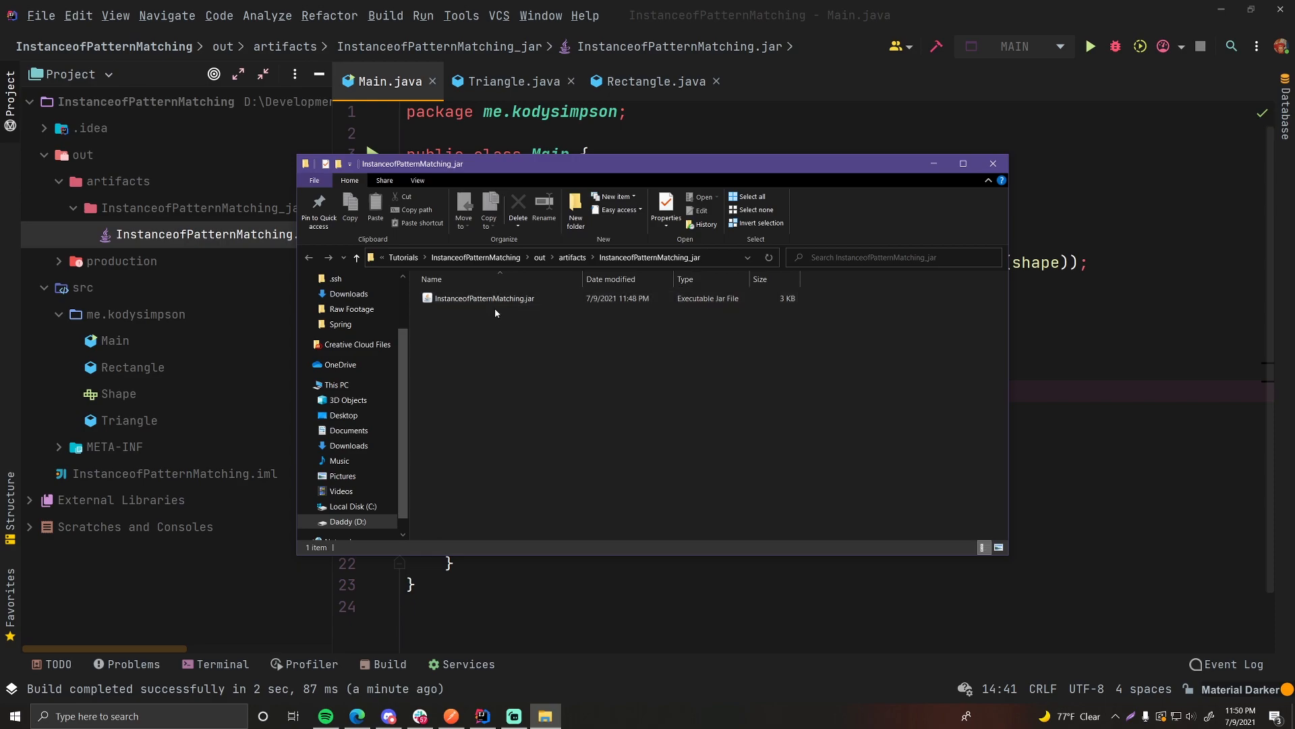
{"action": "left_click", "coordinate": [484, 298]}
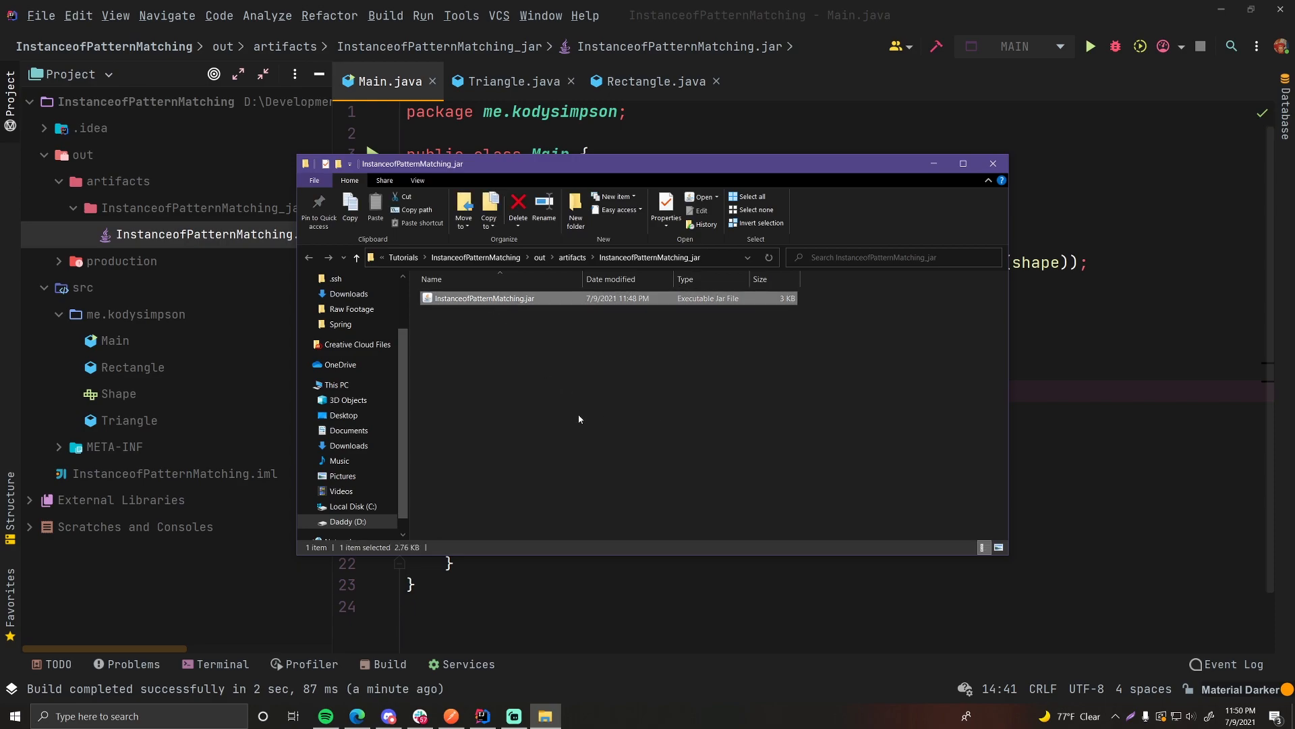
{"action": "left_click", "coordinate": [564, 395]}
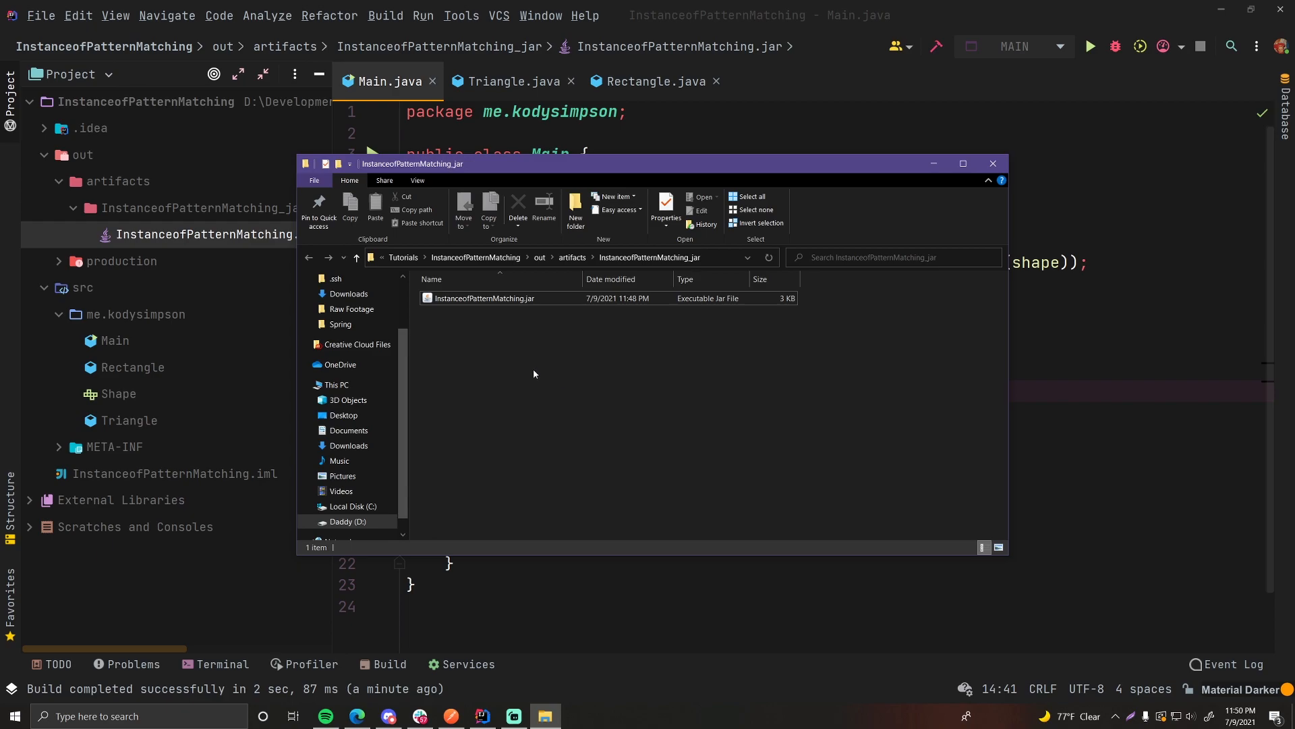
{"action": "mouse_move", "coordinate": [510, 367]}
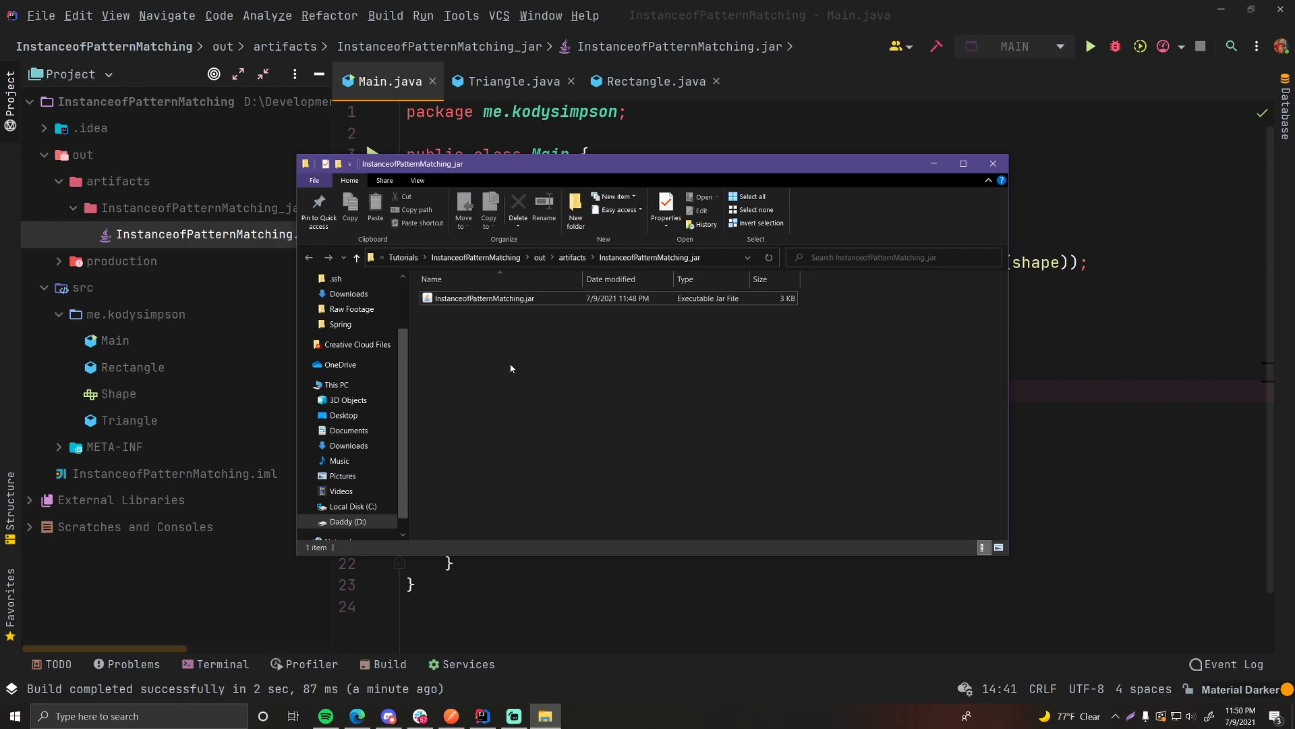
{"action": "left_click", "coordinate": [485, 298]}
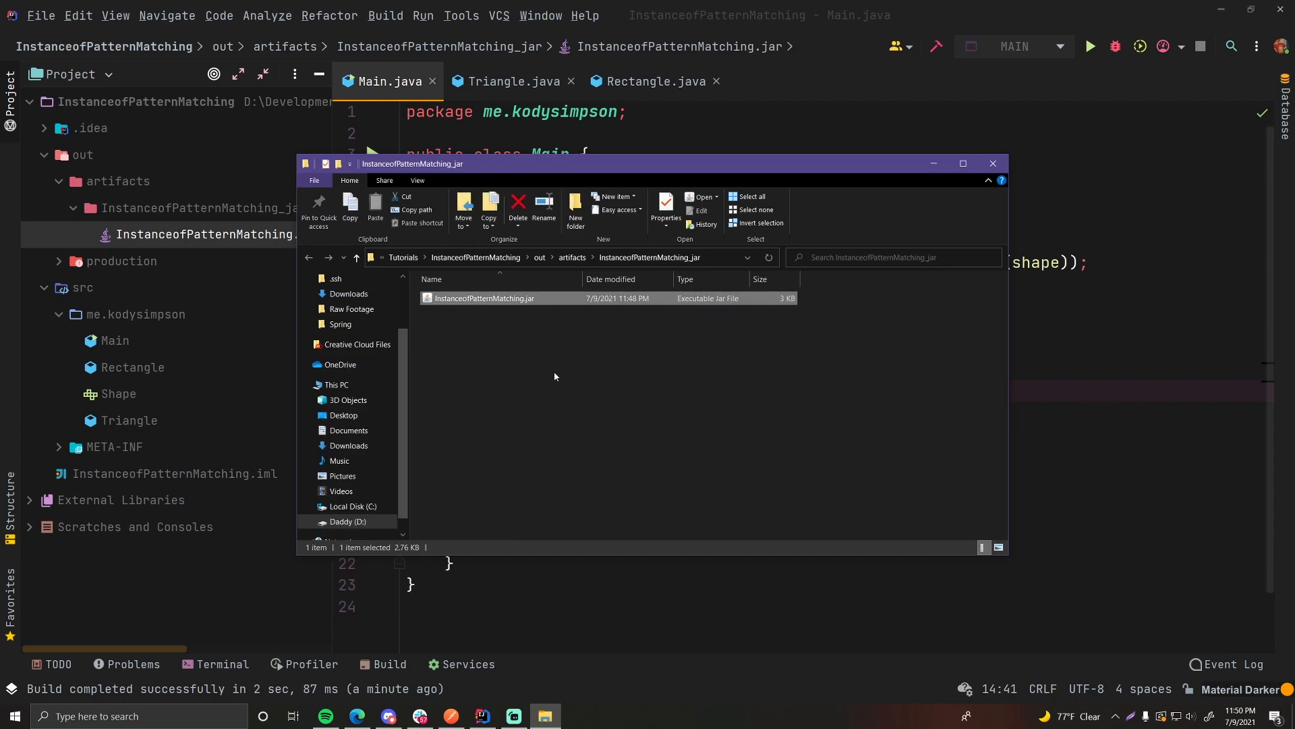
{"action": "mouse_move", "coordinate": [494, 299]}
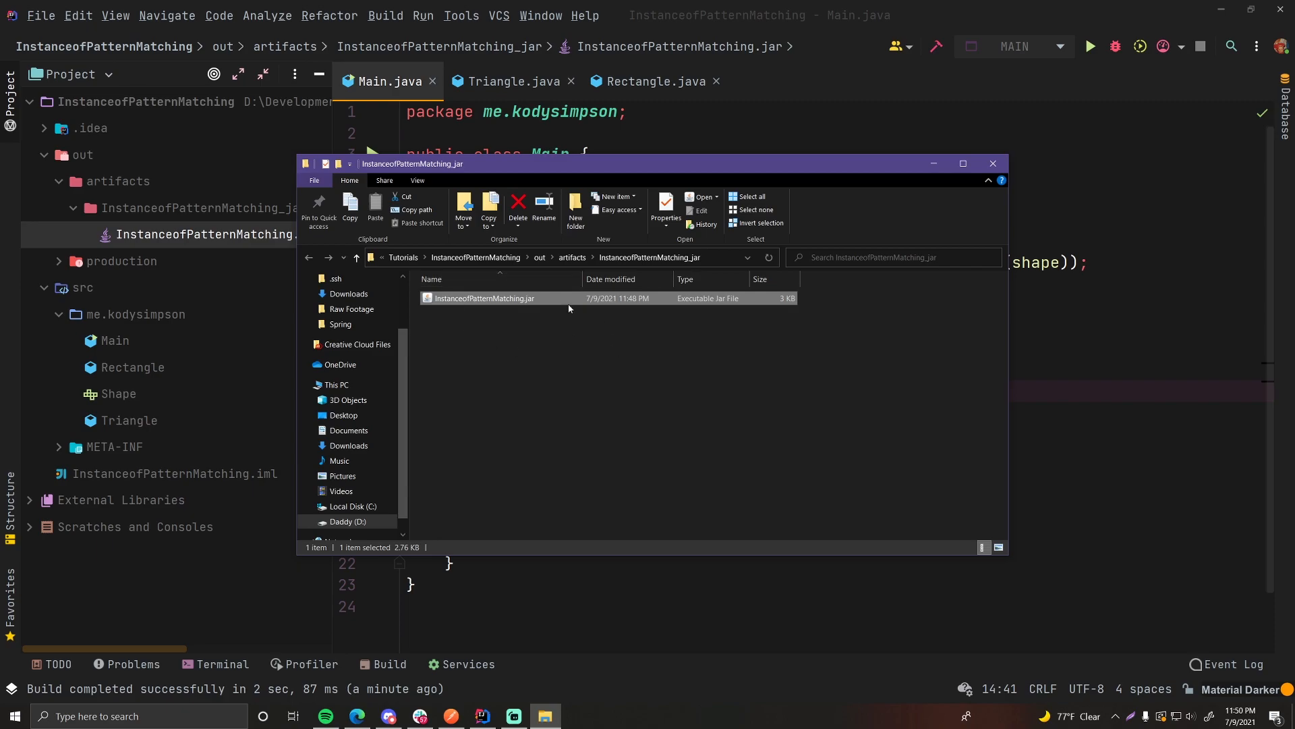
{"action": "left_click", "coordinate": [512, 399]}
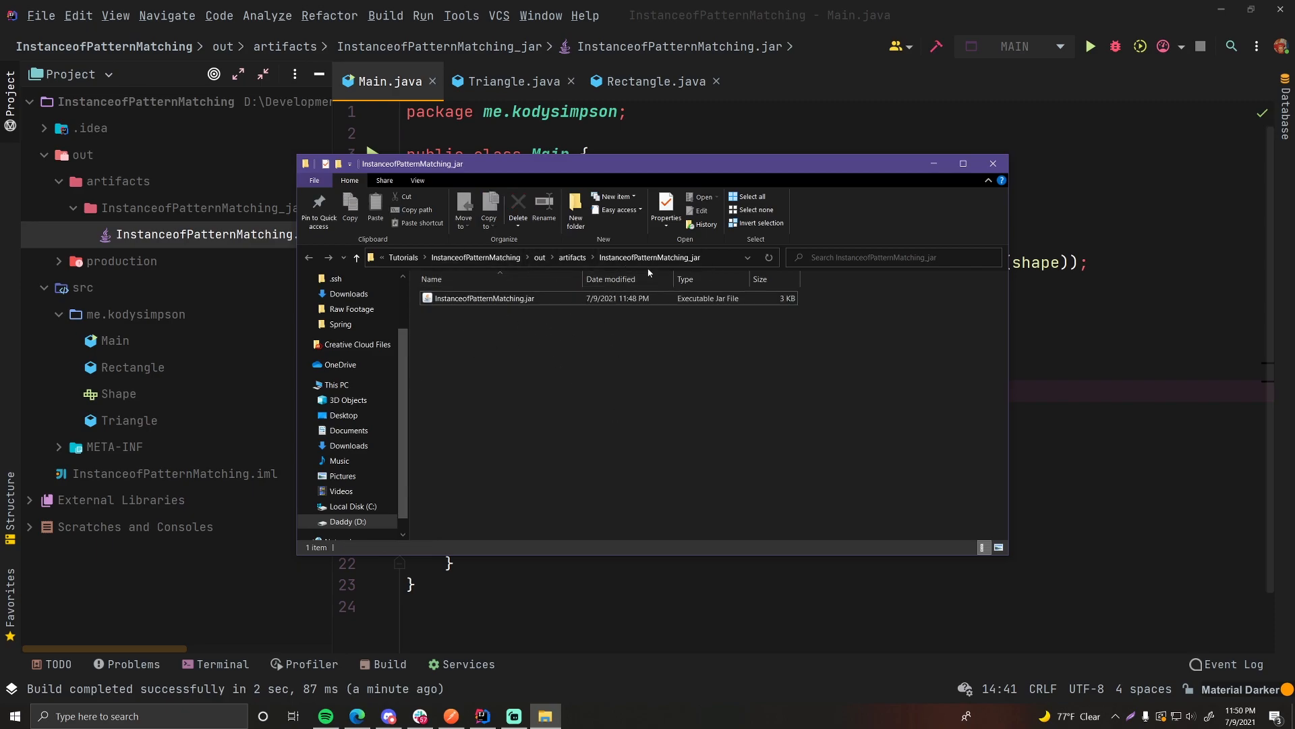
{"action": "left_click", "coordinate": [99, 715]}
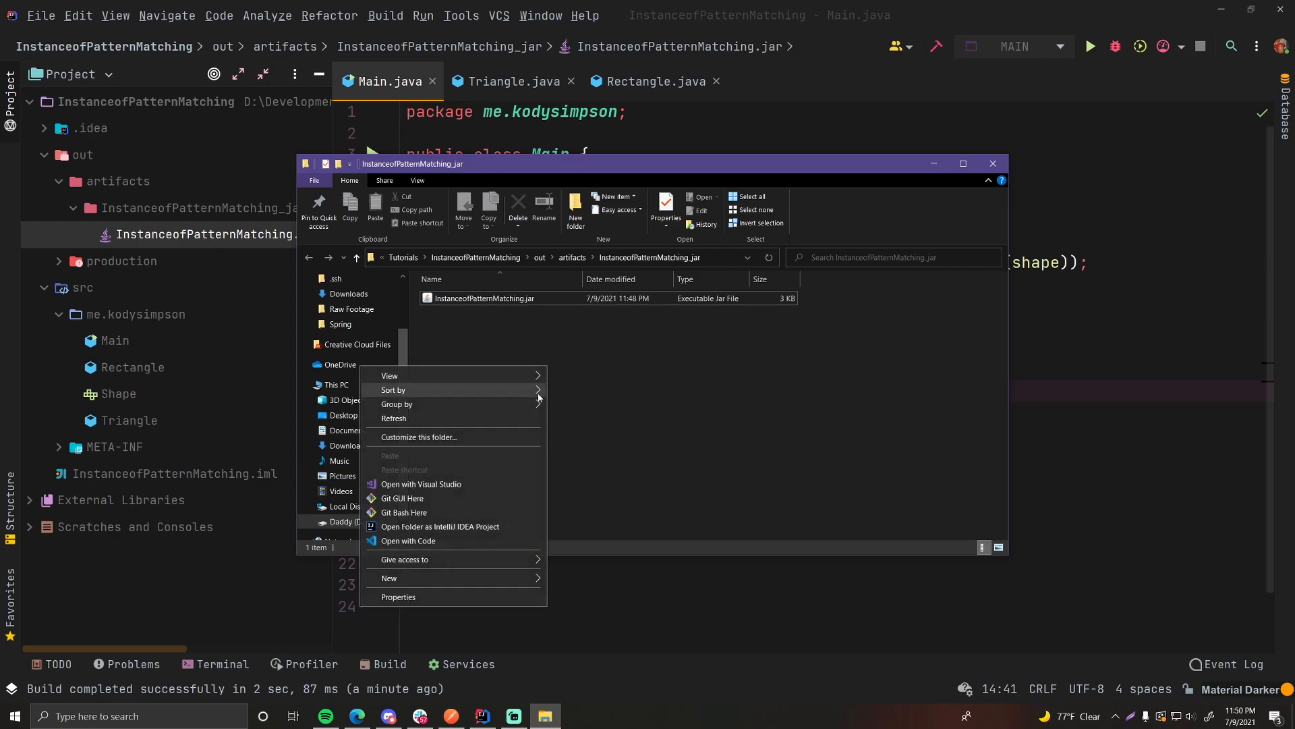
In Git Bash here, run java -jar InstanceofPatternMatching.jar, printing Shape Area: 3.0.
{"action": "left_click", "coordinate": [403, 511]}
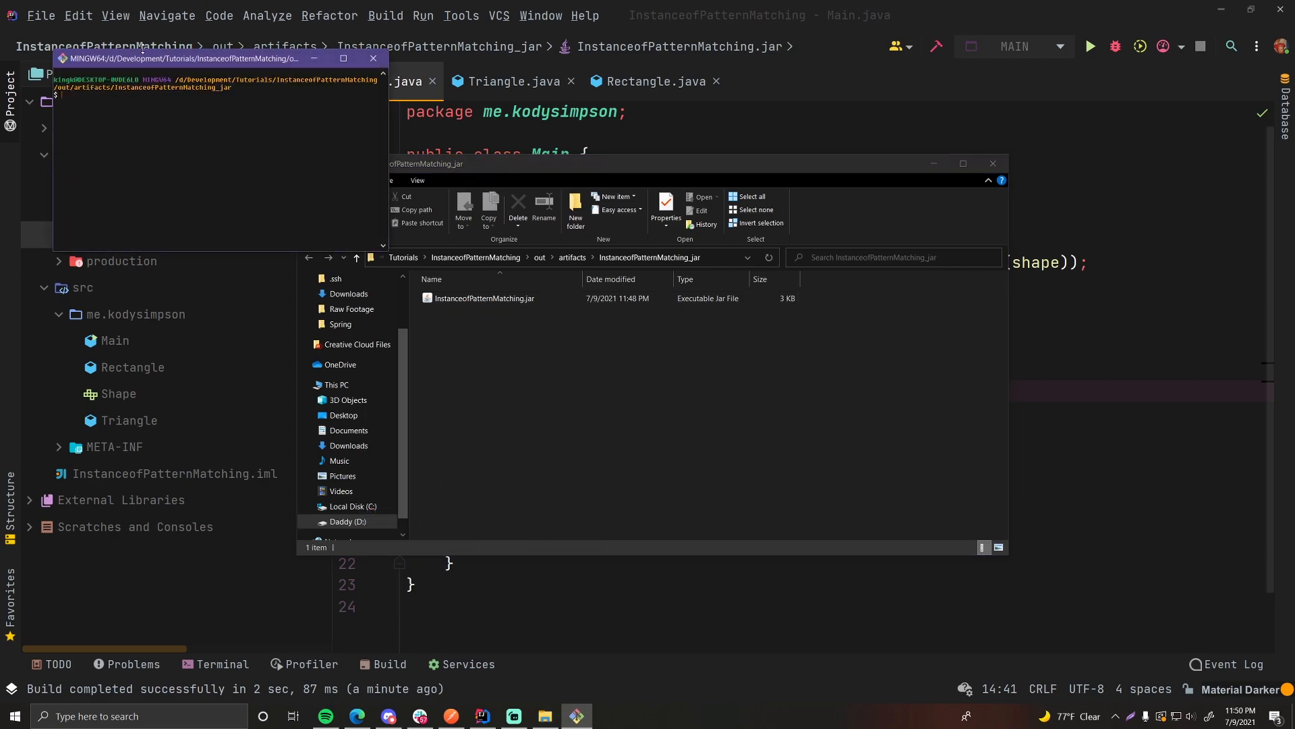
{"action": "left_click_drag", "start_coordinate": [223, 58], "coordinate": [331, 105]}
{"action": "type", "text": "ja"}
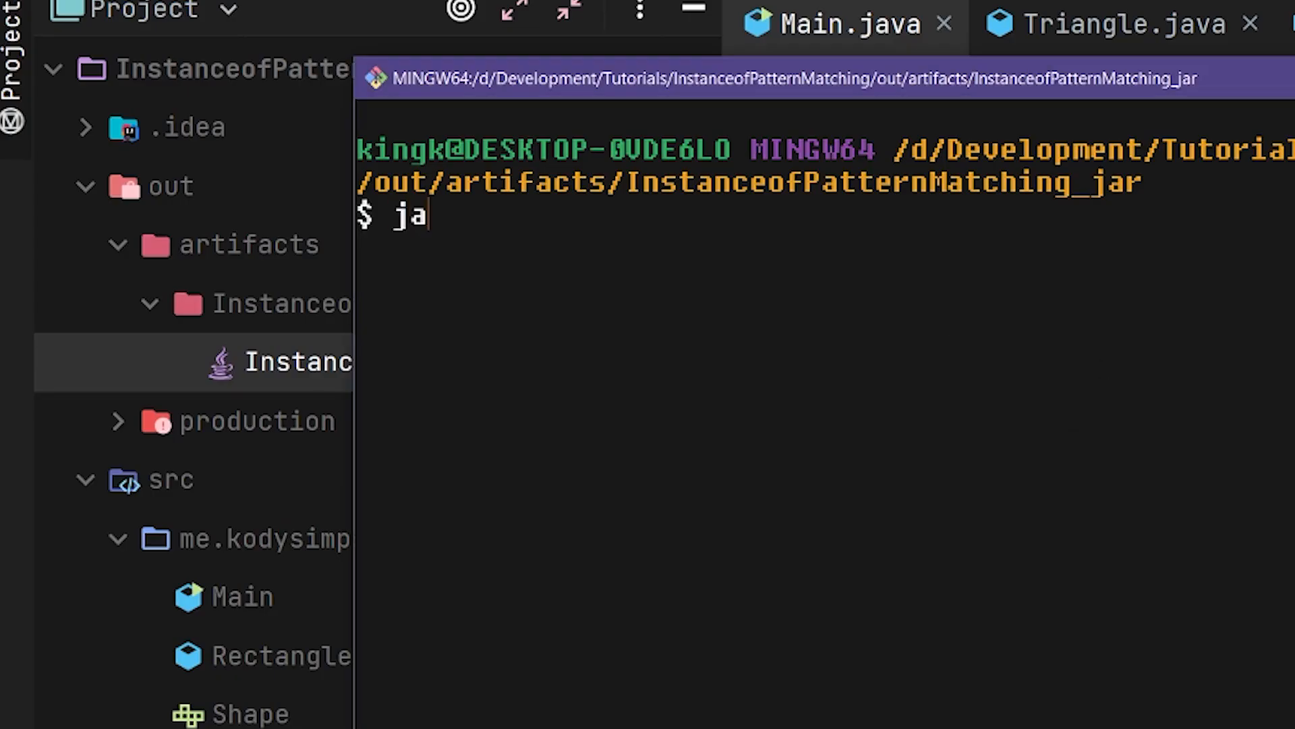
{"action": "type", "text": "va -ja"}
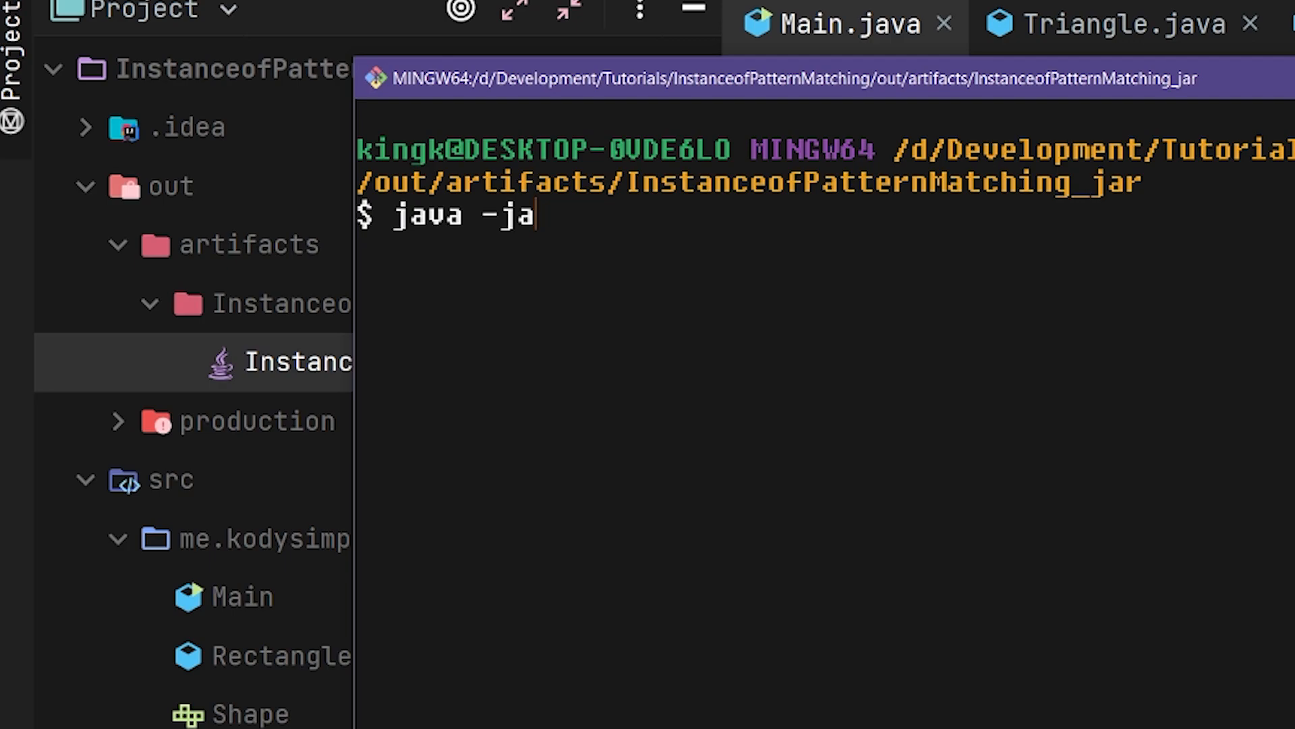
{"action": "type", "text": "r"}
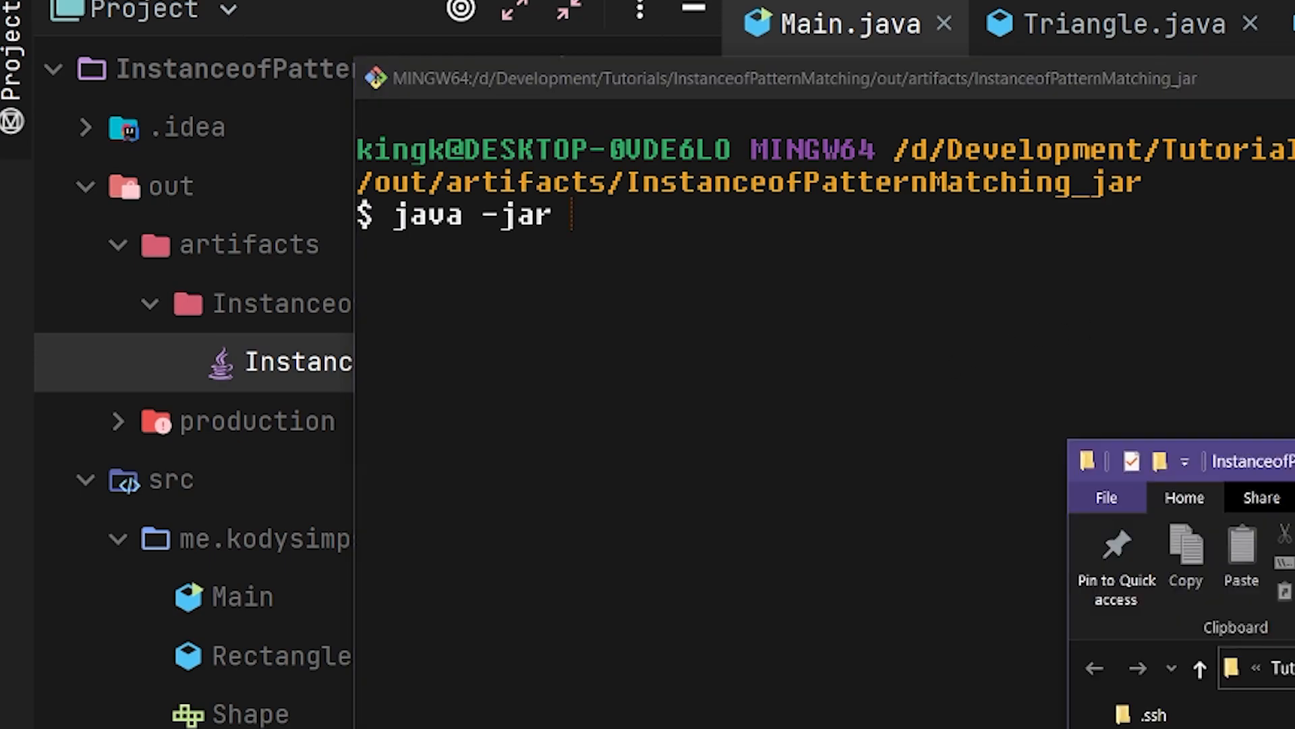
{"action": "type", "text": "InstanceofPatternMatching.jar"}
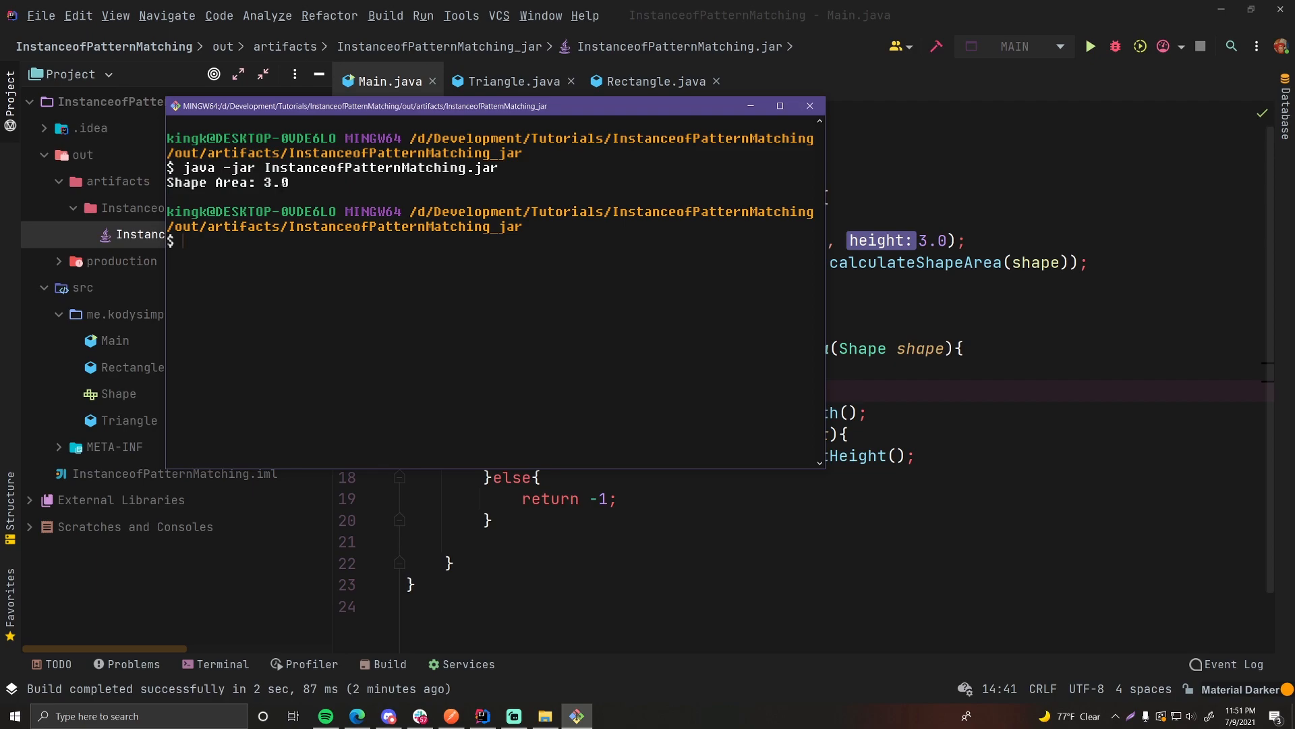
Add System.out.println("I like pickles") in main and rebuild the InstanceofPatternMatching:jar artifact.
{"action": "left_click", "coordinate": [808, 105]}
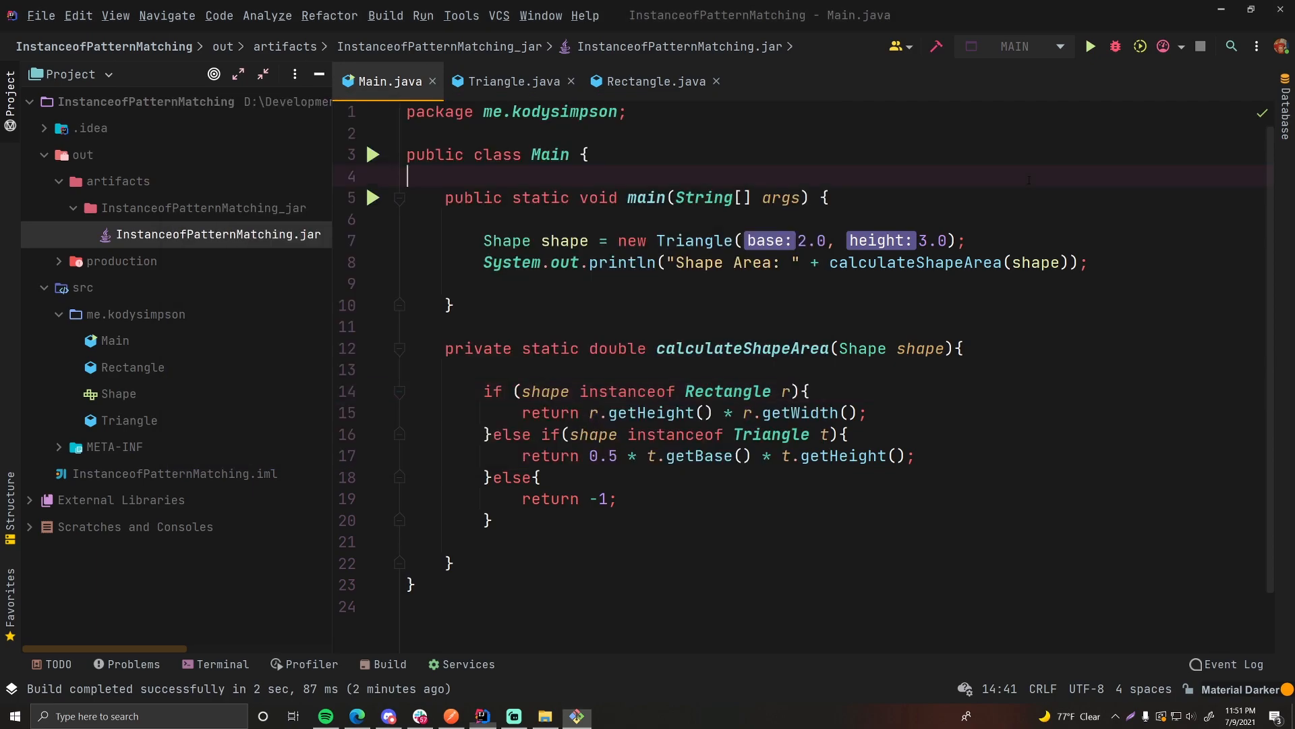
{"action": "type", "text": "so"}
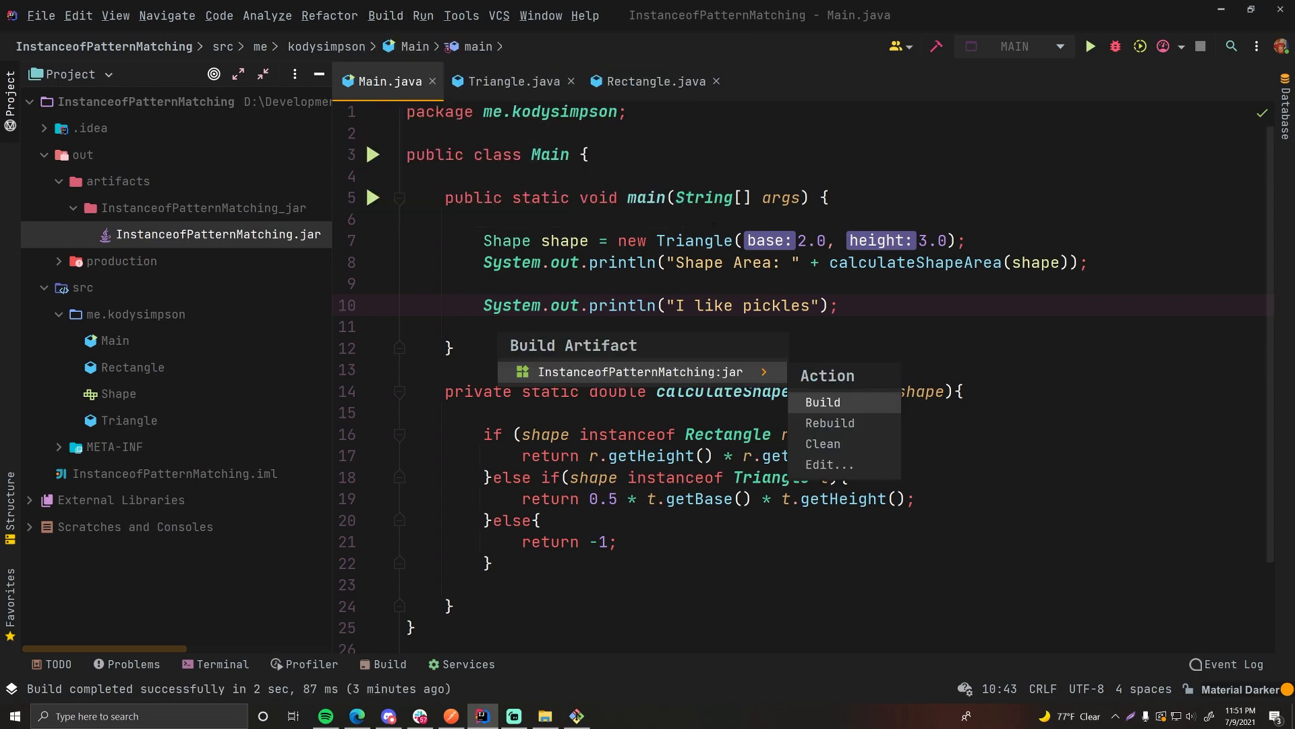
{"action": "left_click", "coordinate": [823, 404]}
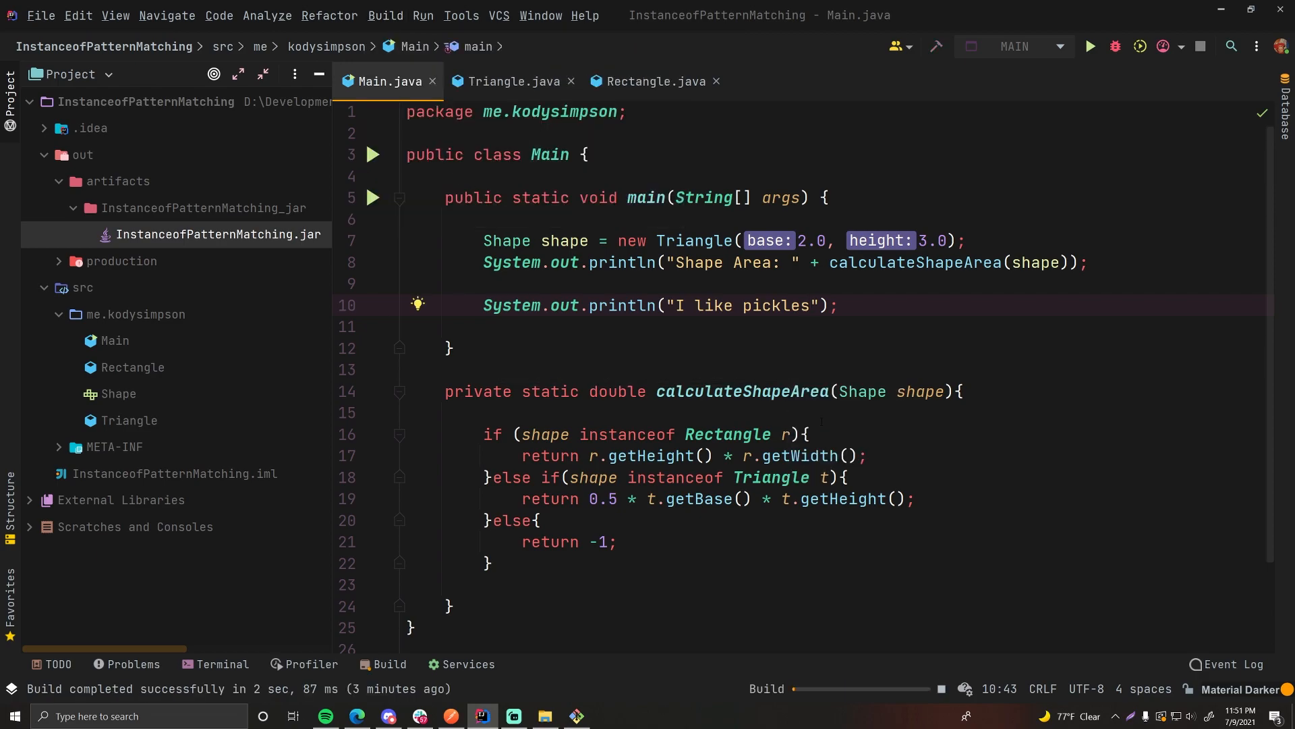